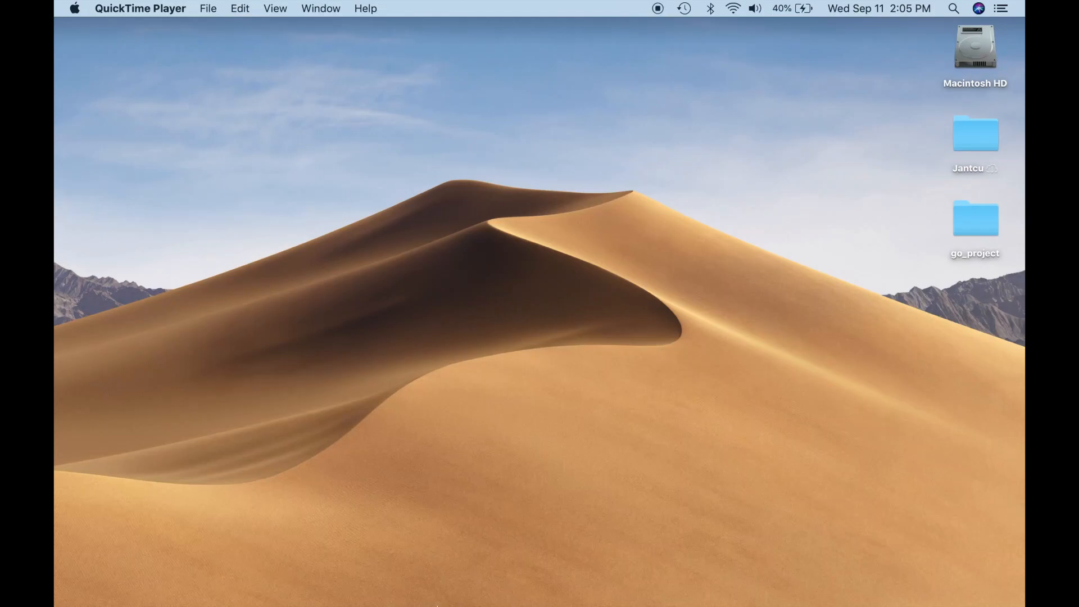
mouse_move(539, 605)
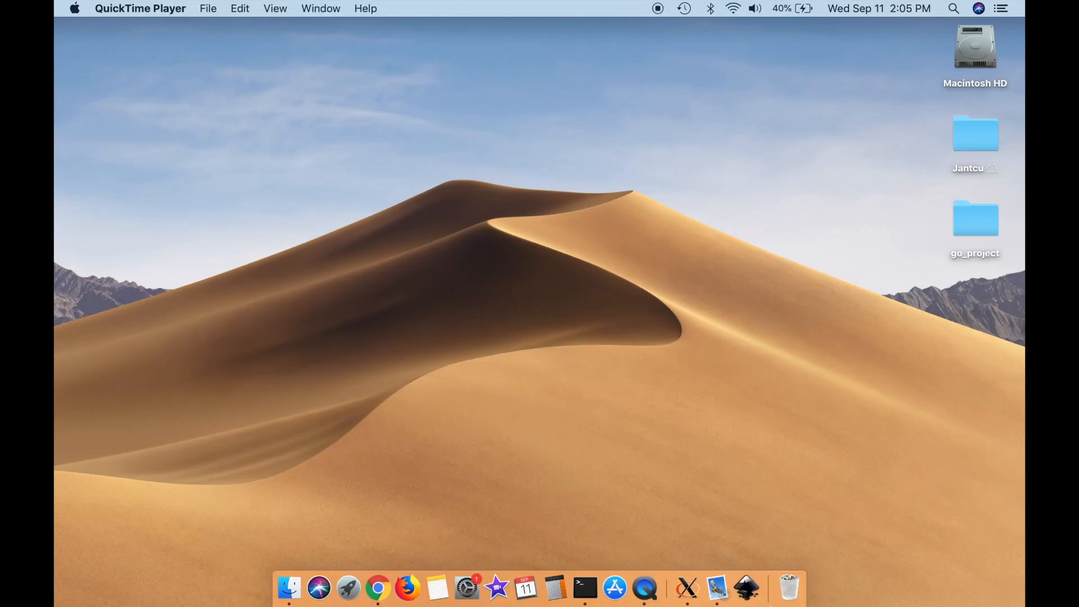
mouse_move(790, 588)
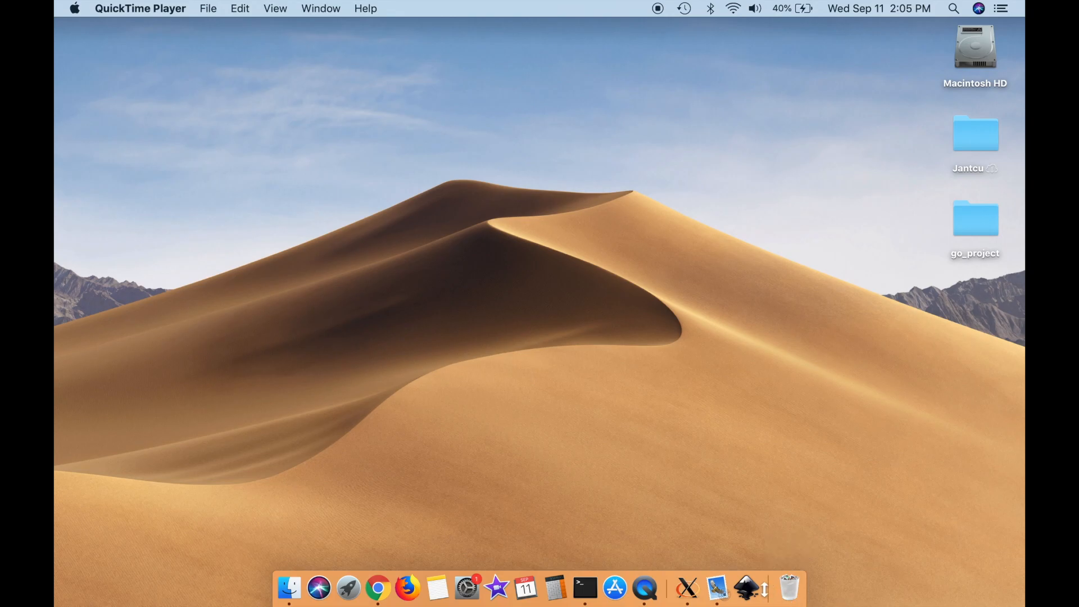
mouse_move(441, 569)
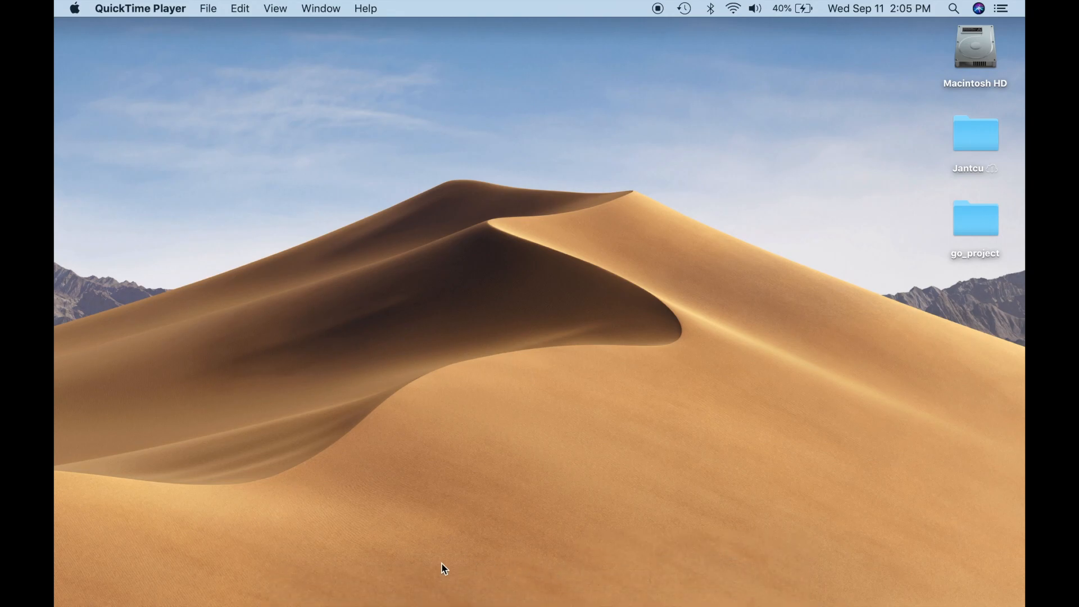
mouse_move(378, 586)
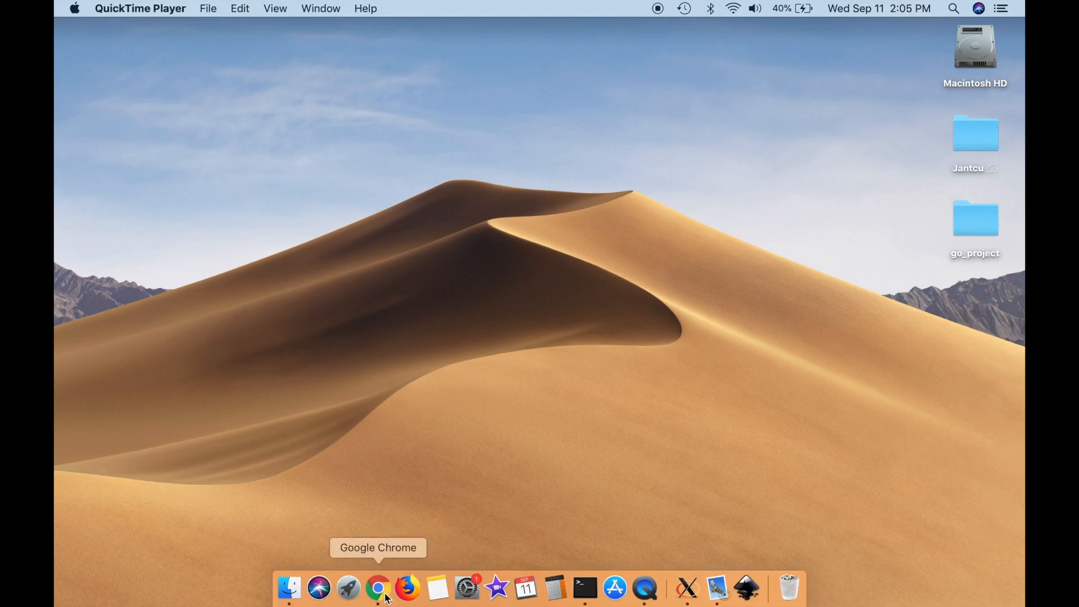
Step: Launch Chrome, visit inkscape.org and navigate to the Download > Mac OS X release page
click(378, 586)
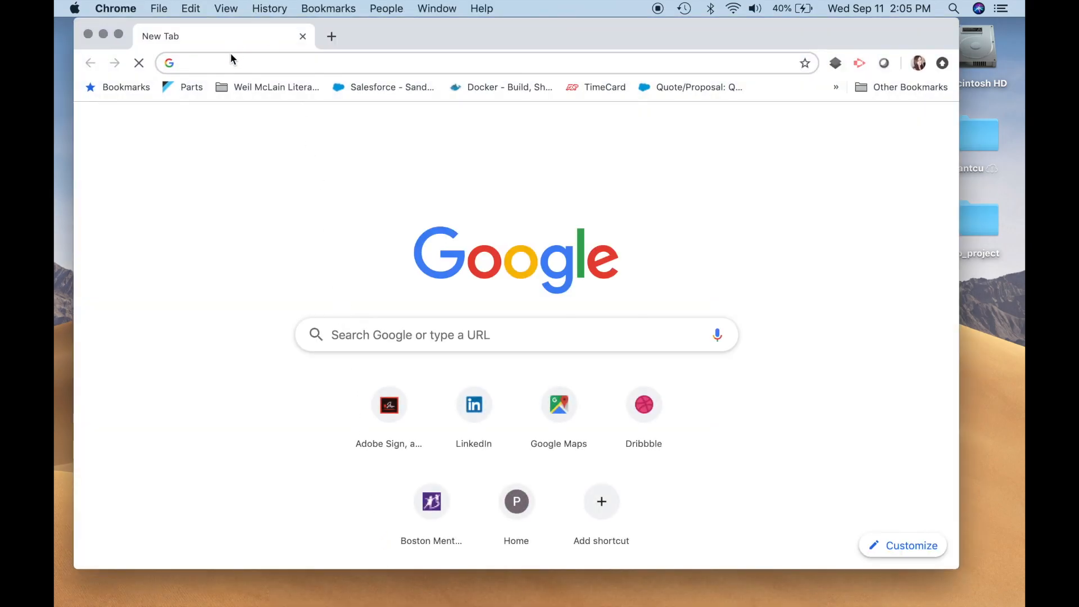
text(d)
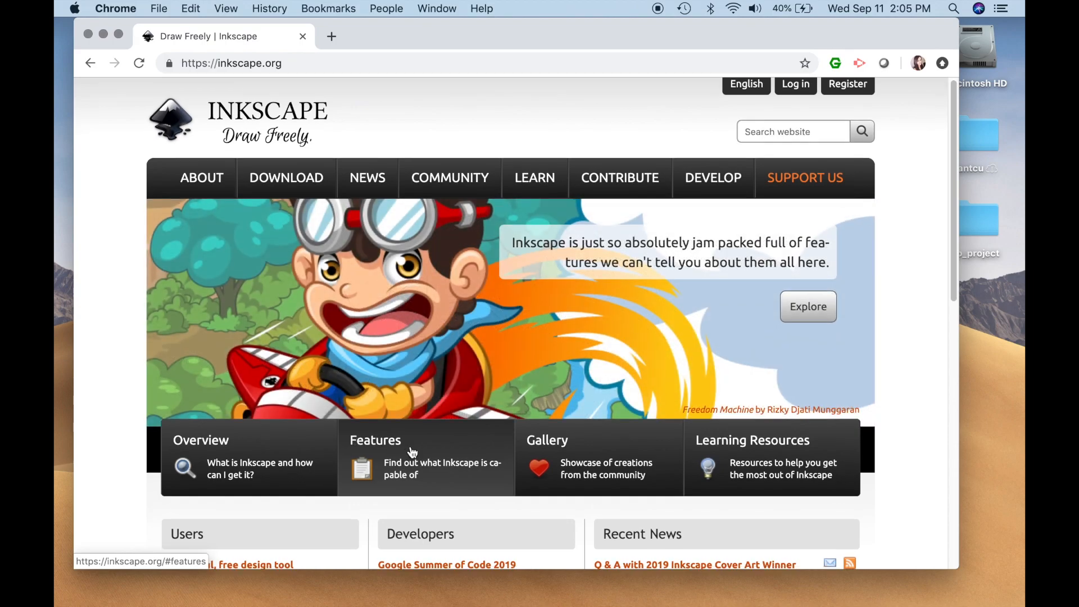
scroll(down, 3)
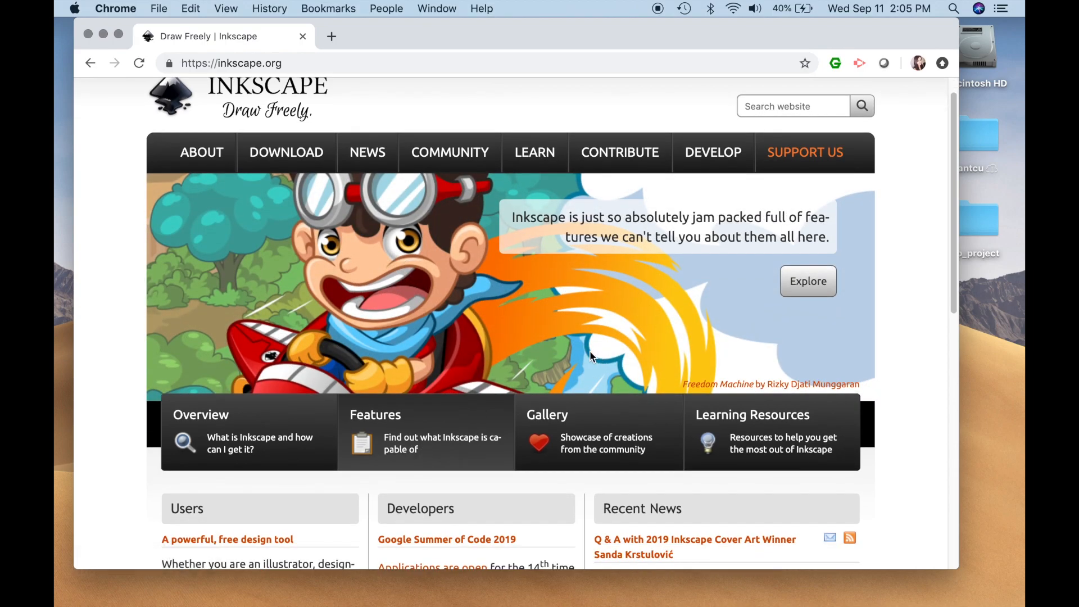
click(286, 152)
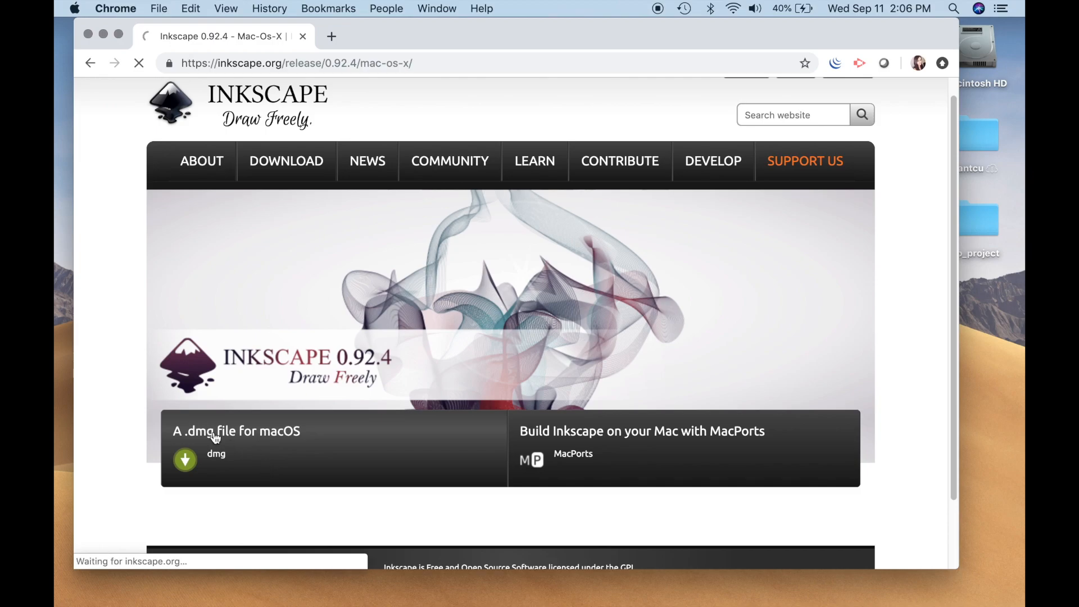
Step: Follow the '.dmg file for macOS' link and read the note that no current .dmg exists
click(184, 458)
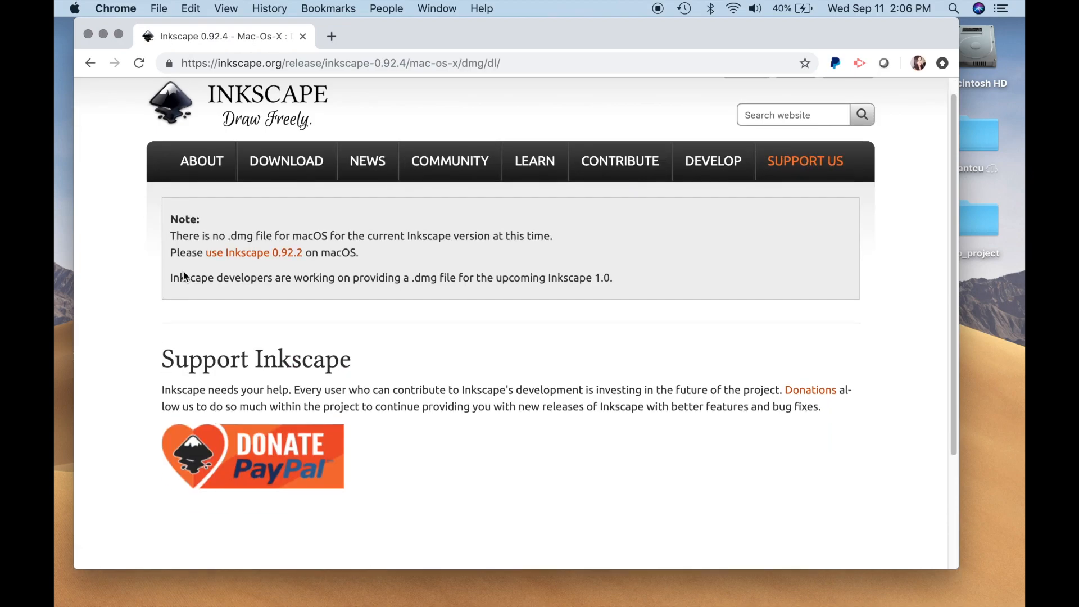
mouse_move(254, 253)
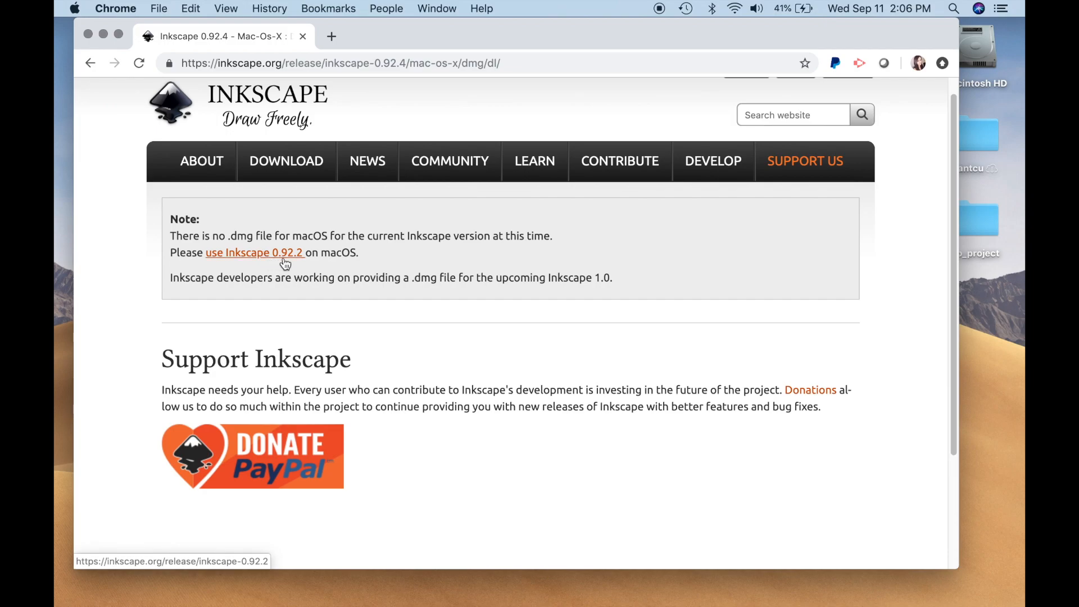
mouse_move(313, 321)
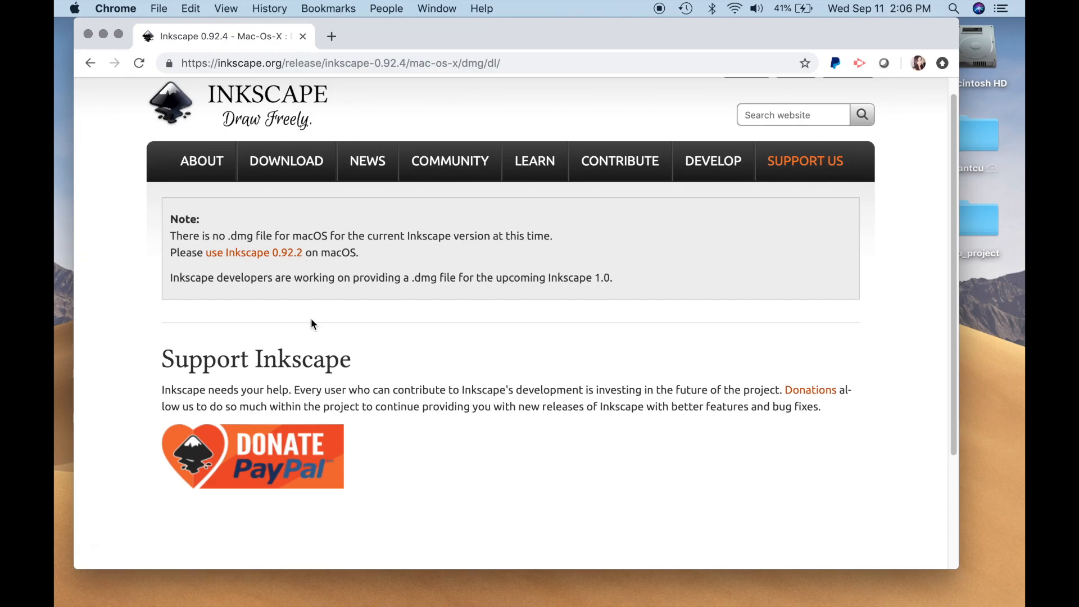
mouse_move(280, 240)
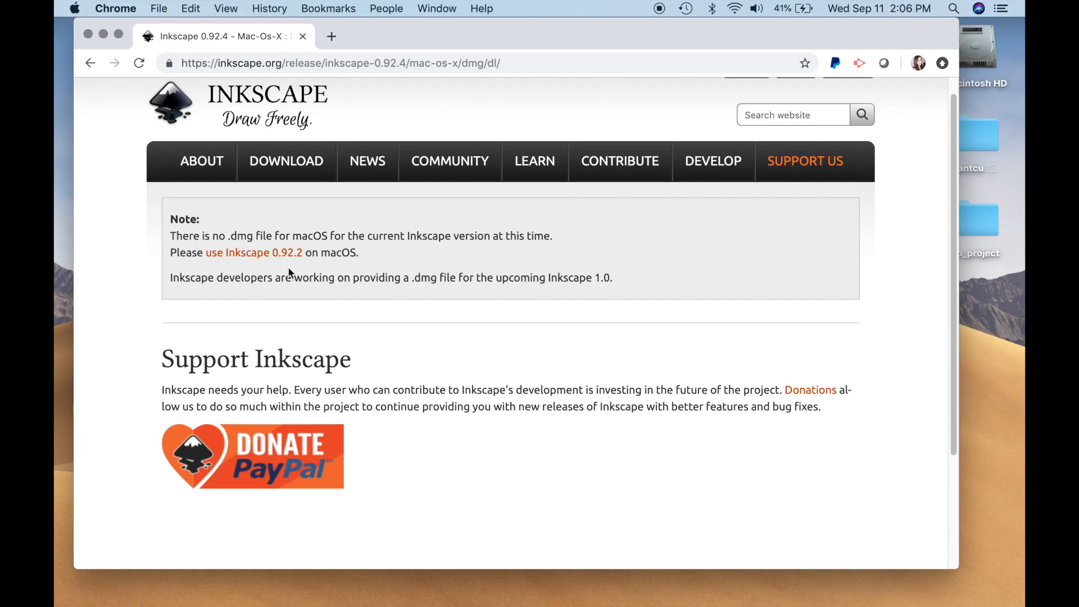
mouse_move(236, 388)
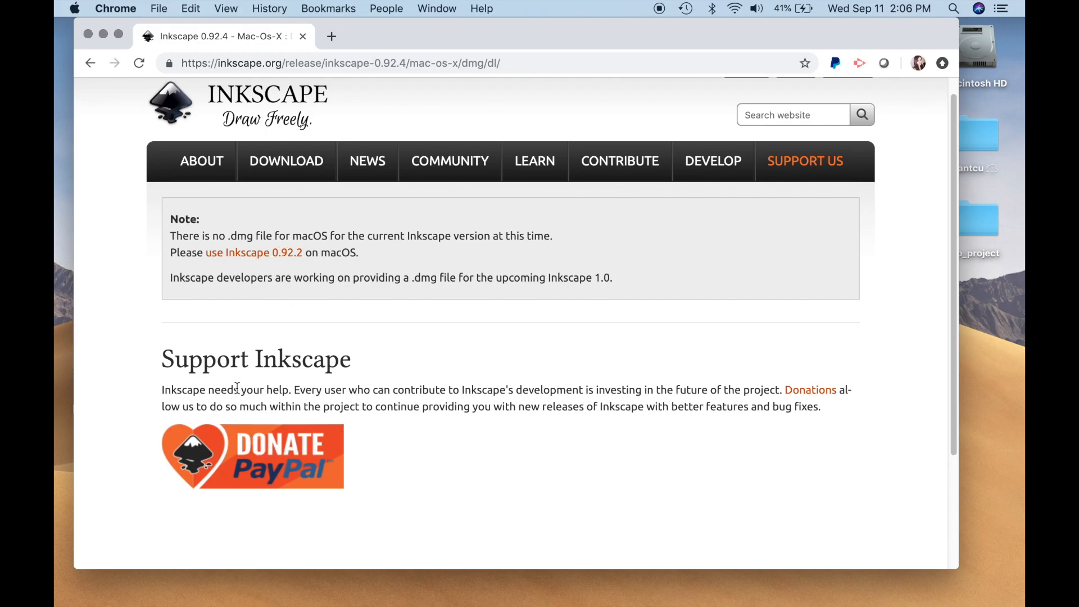
mouse_move(268, 456)
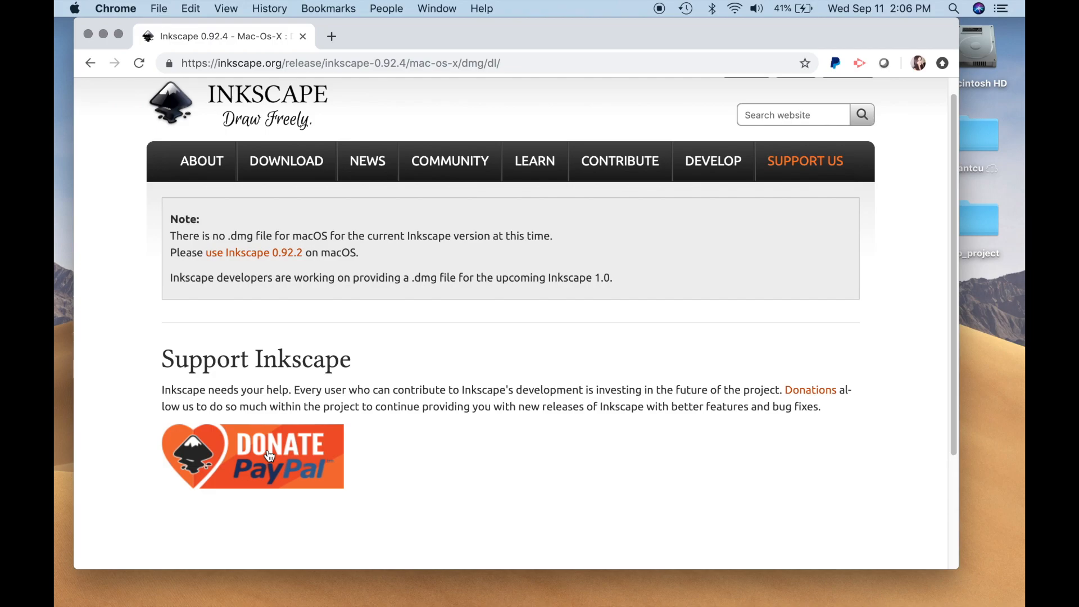
Step: Donate $50.00 USD via PayPal to Software Freedom Conservancy from Inkscape's donate link
click(252, 455)
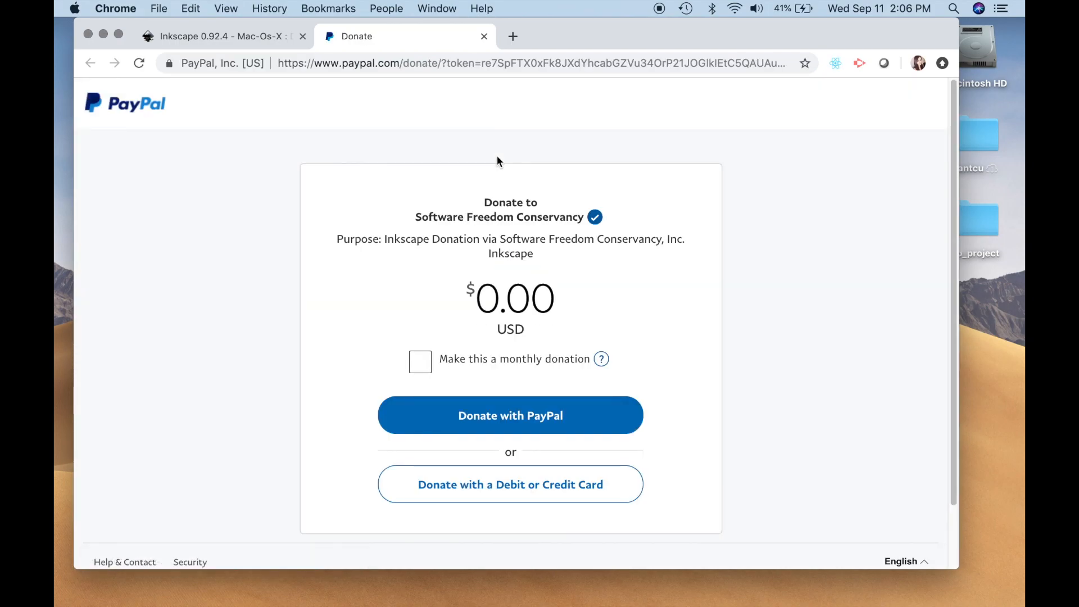
click(513, 298)
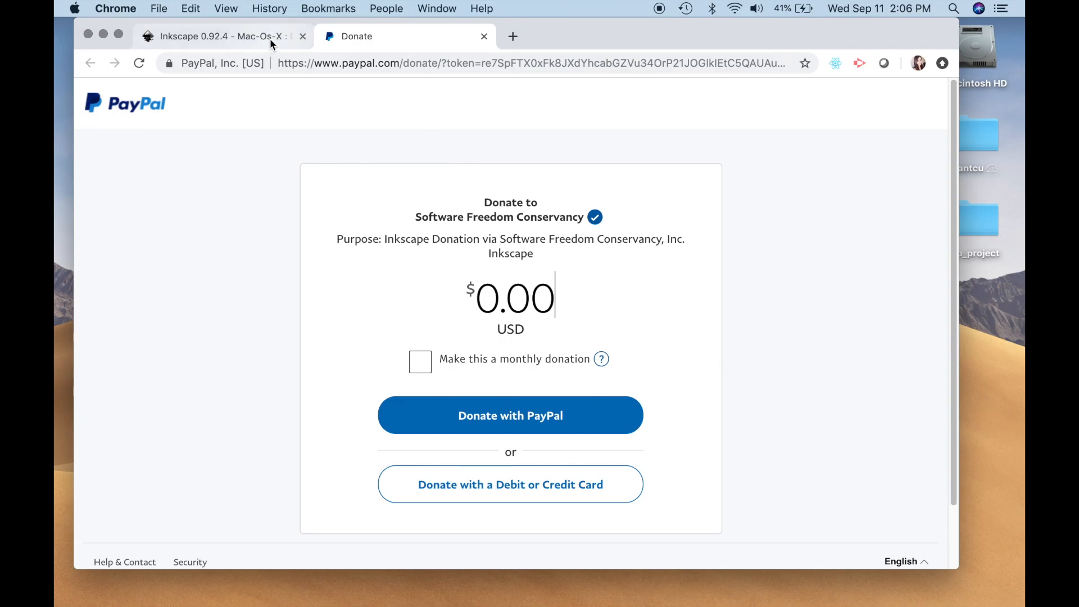
click(217, 36)
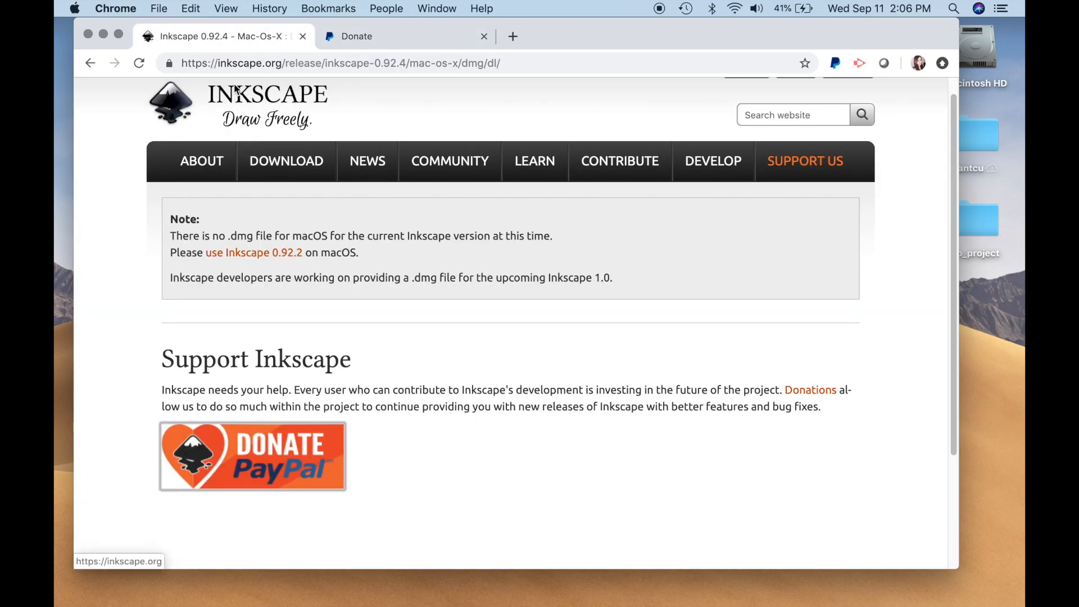
mouse_move(297, 110)
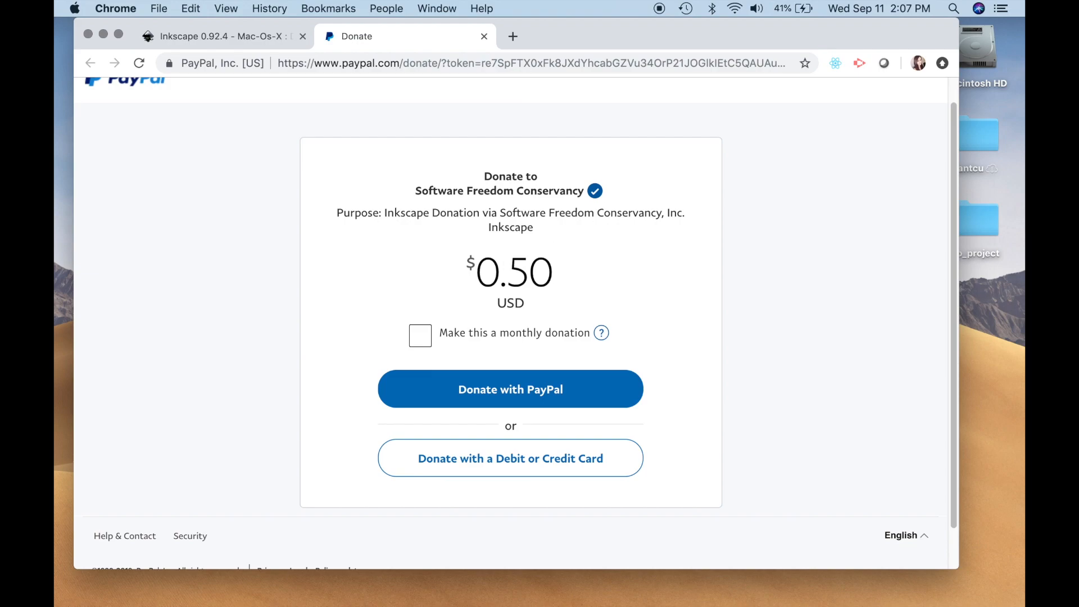
text(50.00)
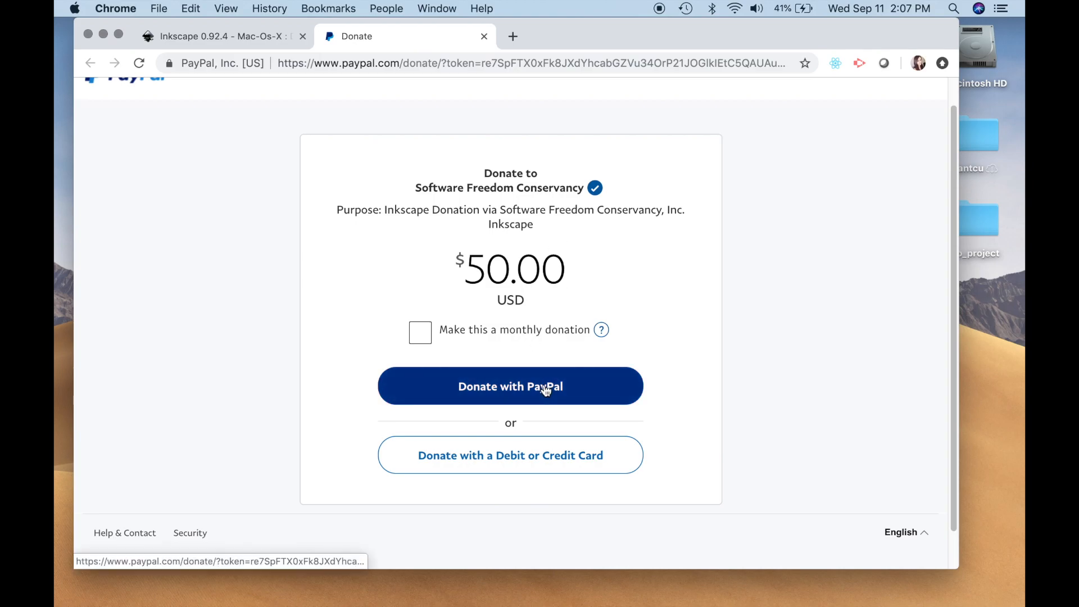
click(510, 386)
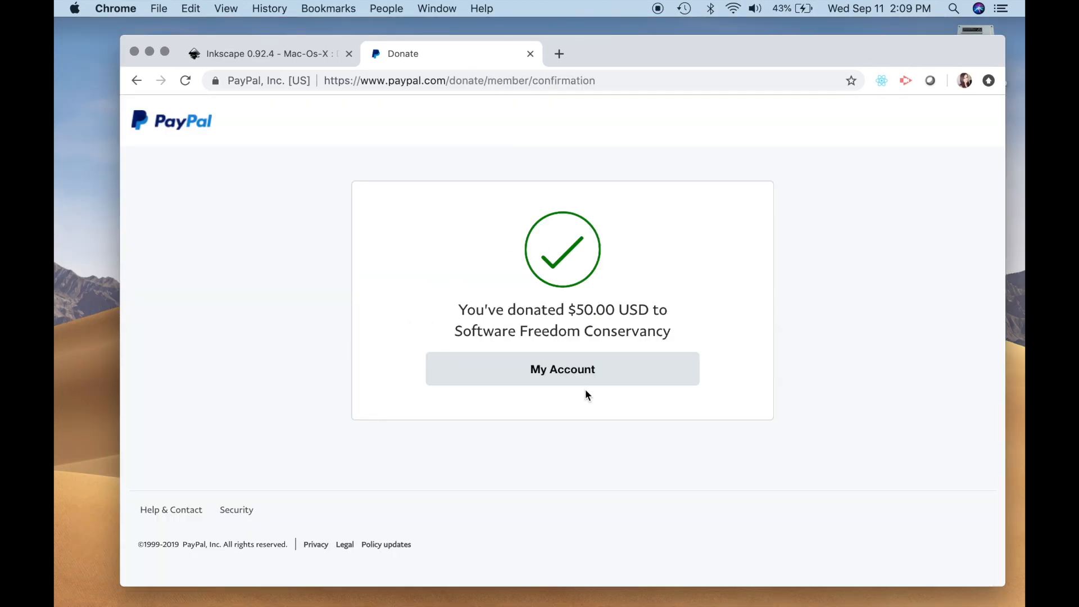
mouse_move(519, 352)
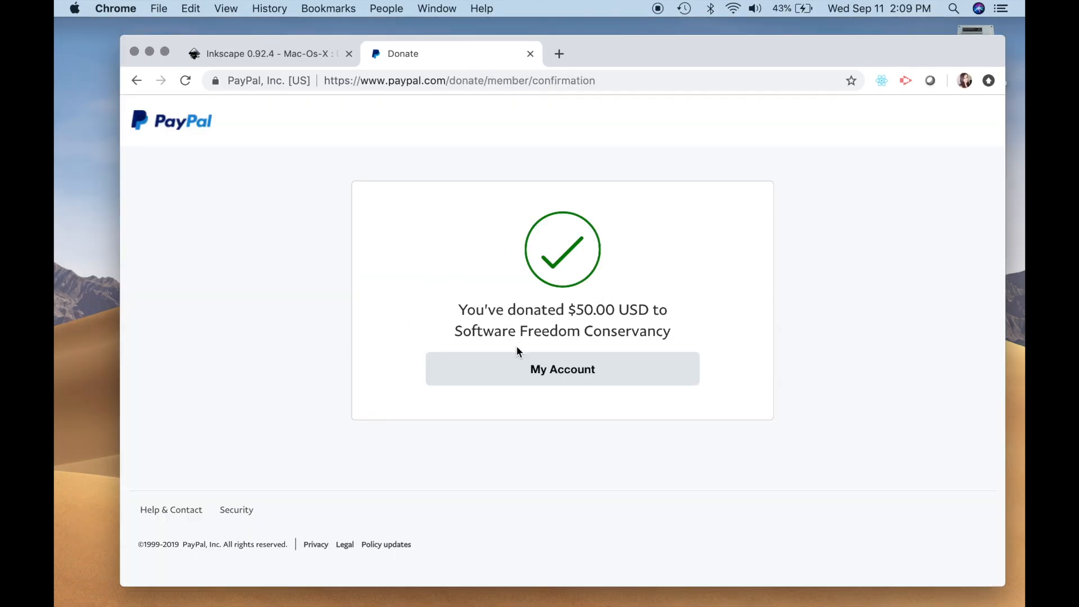
double_click(483, 331)
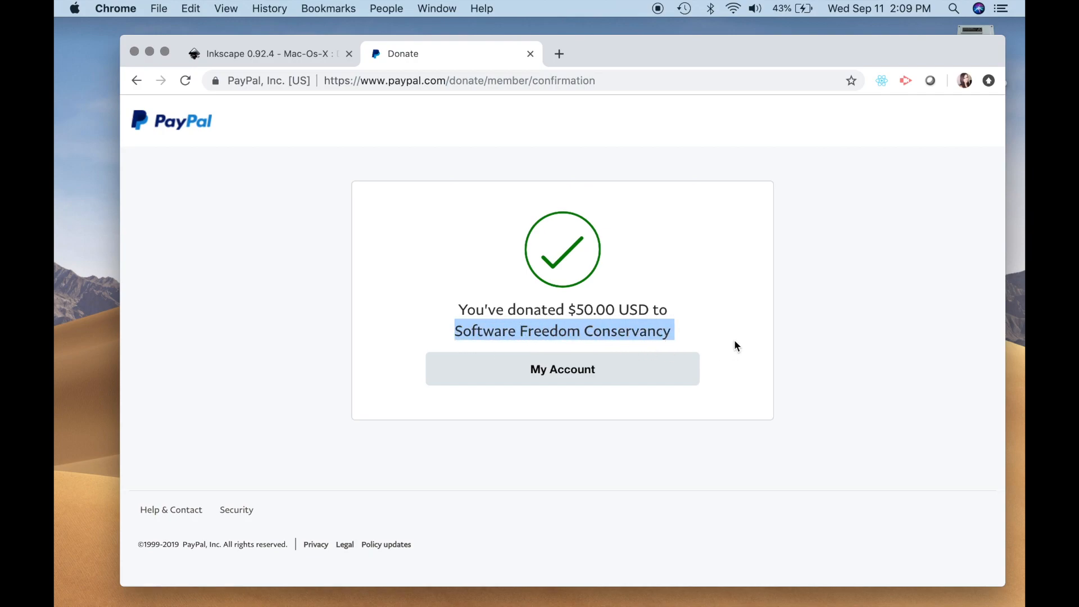
click(570, 266)
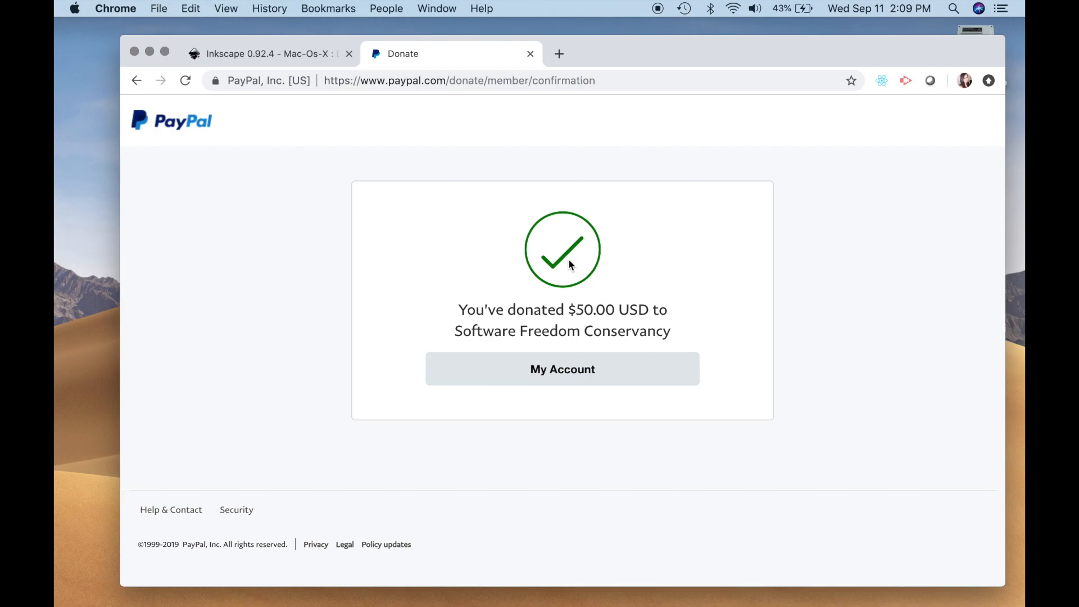
mouse_move(538, 394)
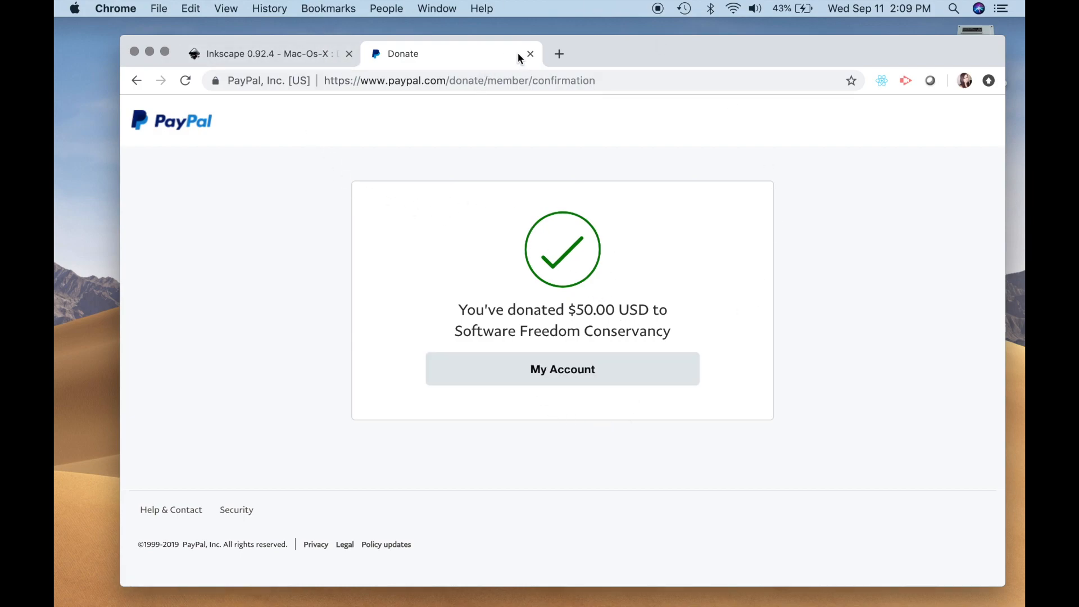
Step: Close the PayPal tab and follow the 'use Inkscape 0.92.2' link to its macOS release page
click(529, 54)
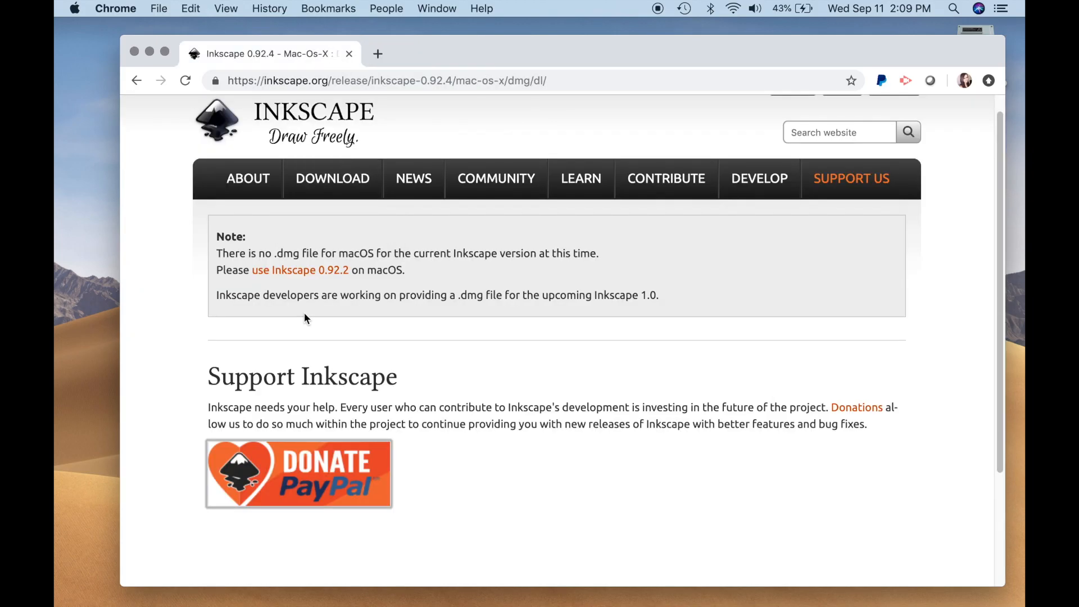
mouse_move(300, 270)
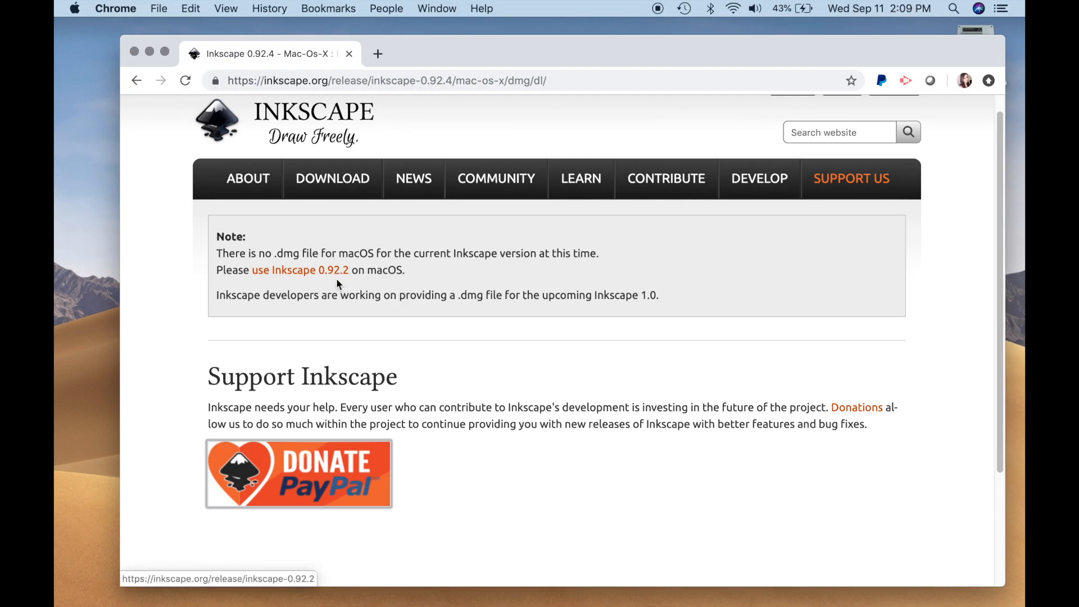
click(300, 270)
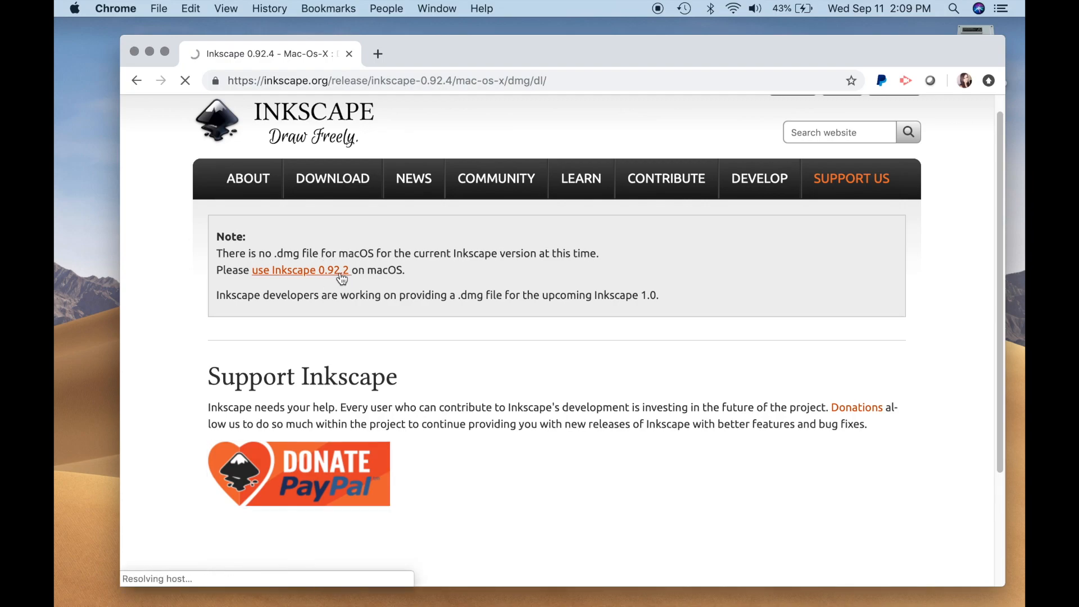
click(299, 270)
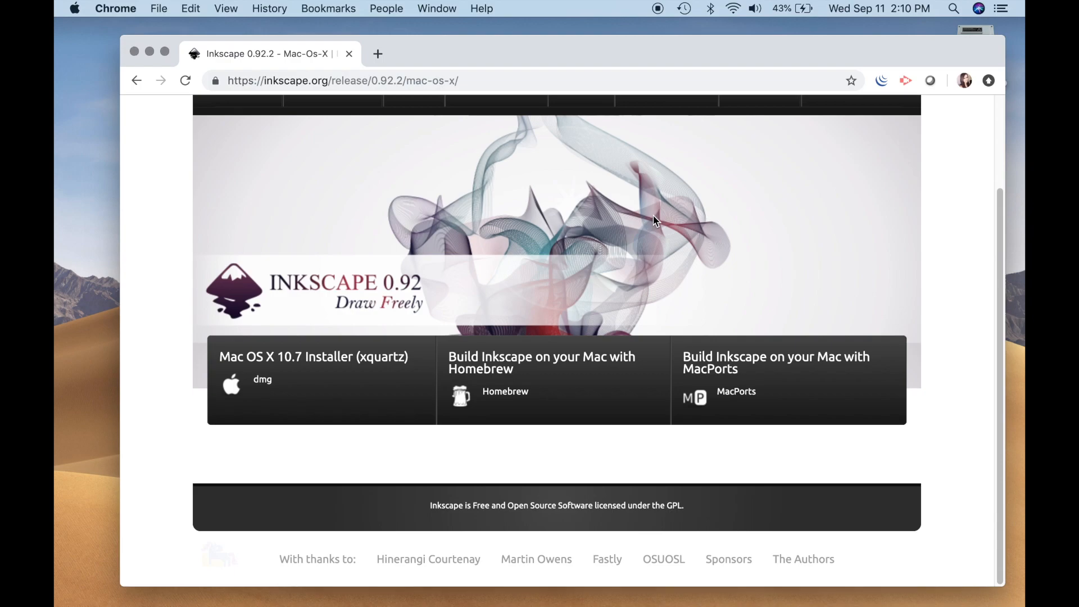
mouse_move(431, 246)
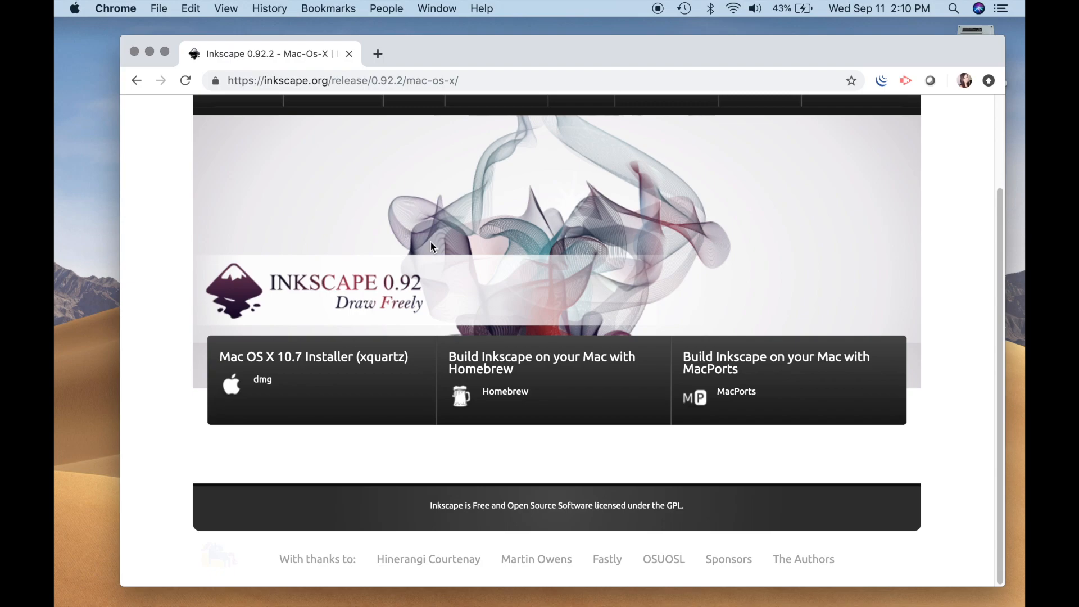
mouse_move(406, 366)
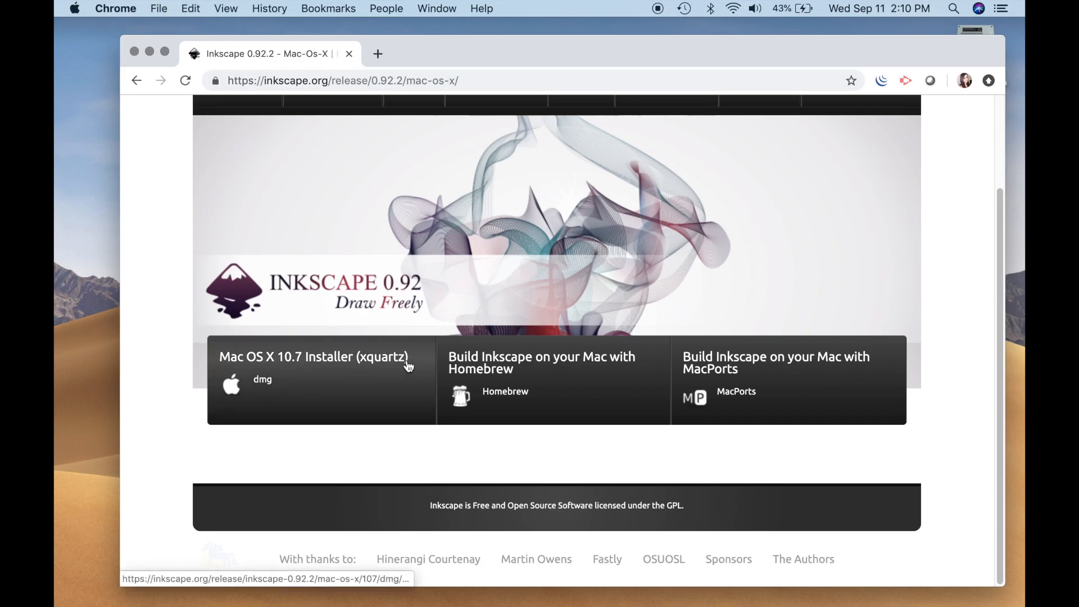
mouse_move(491, 379)
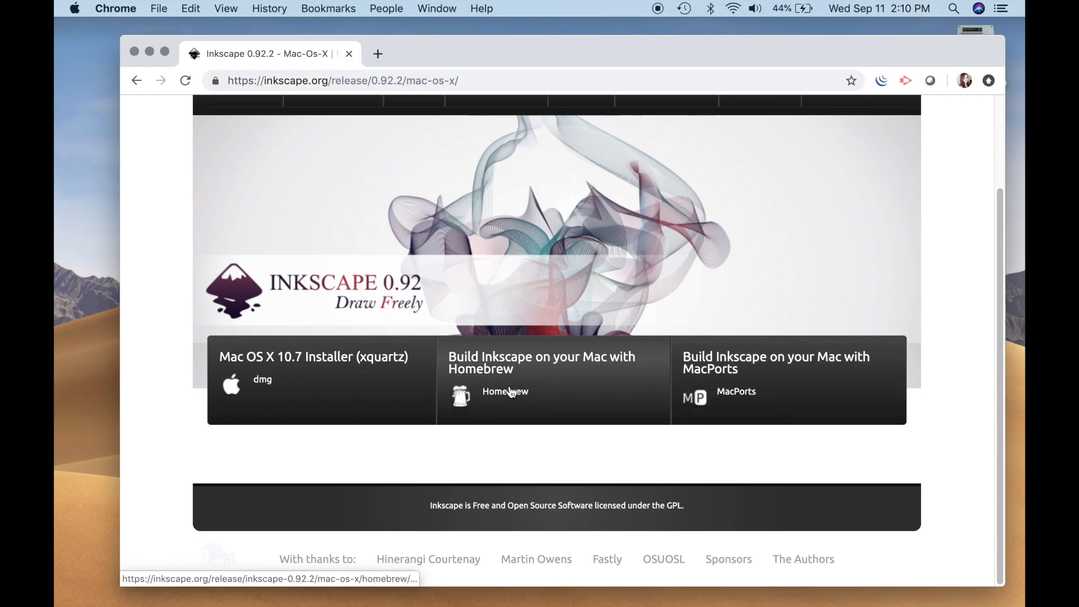
mouse_move(334, 374)
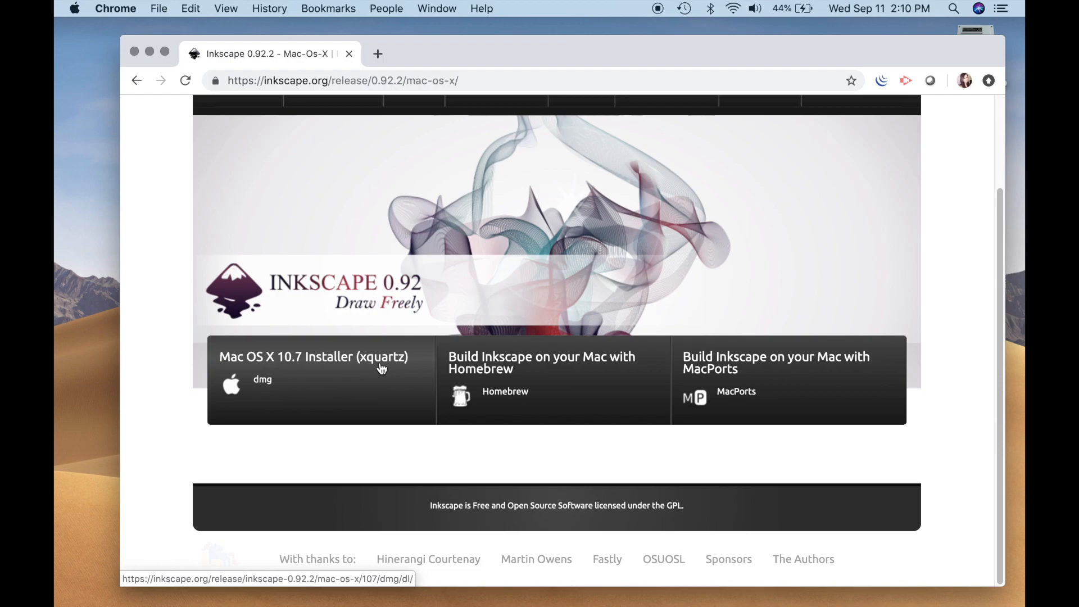
mouse_move(366, 370)
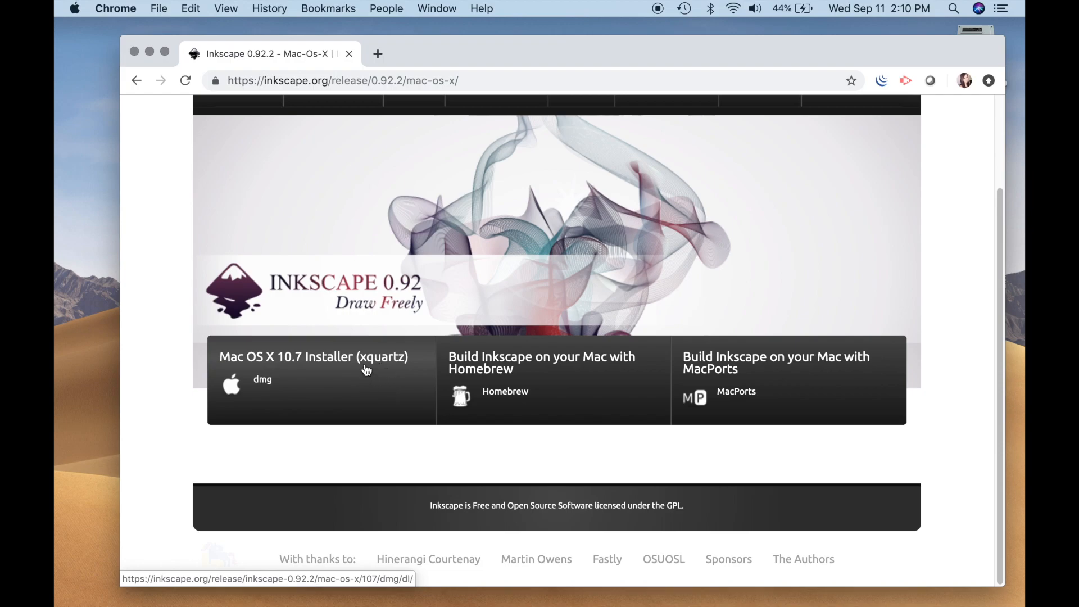
Step: Download the Mac OS X 10.7 Installer (xquartz) .dmg and review the XQuartz preparation instructions
click(320, 378)
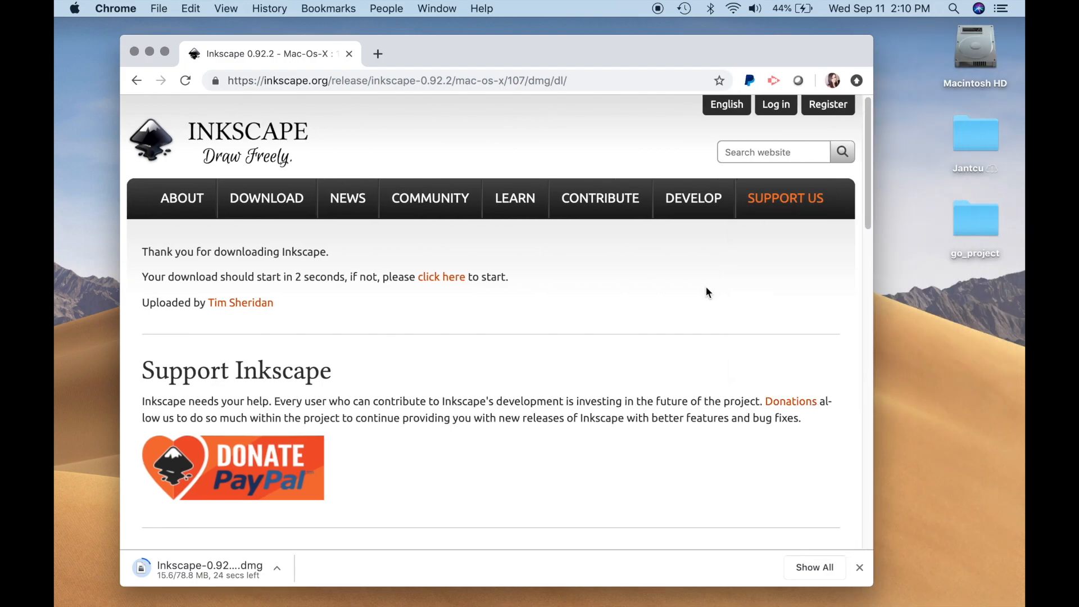
scroll(down, 3)
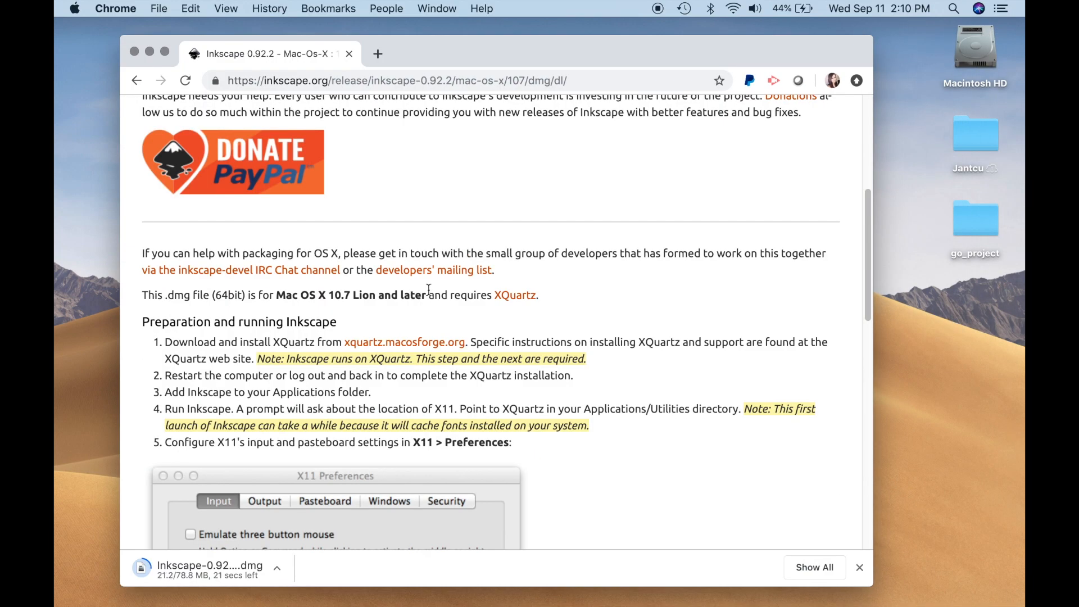
scroll(down, 3)
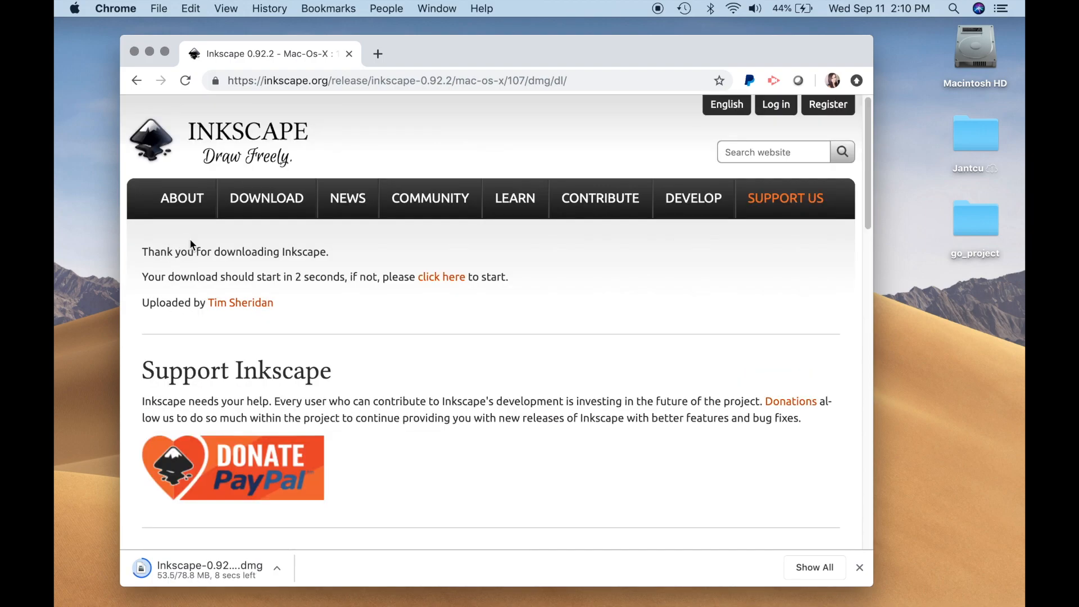
mouse_move(315, 298)
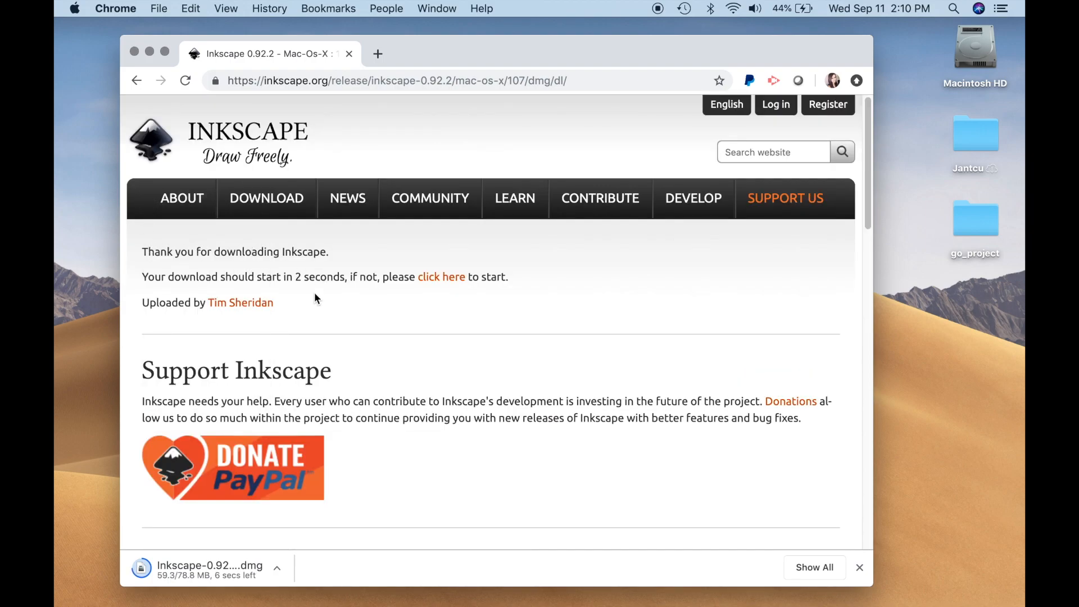
scroll(down, 3)
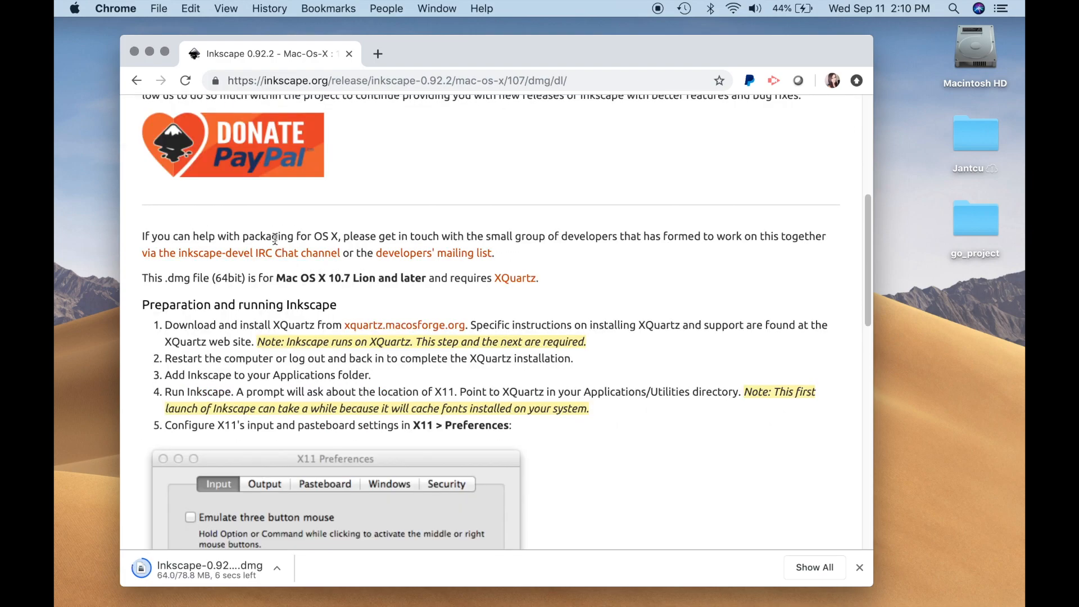
scroll(down, 3)
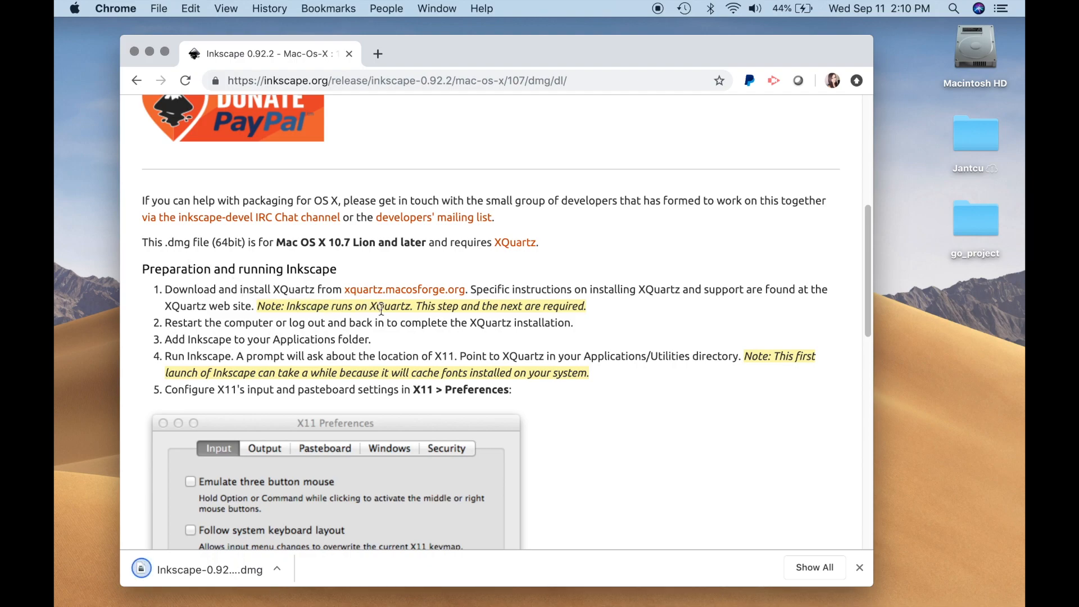
mouse_move(422, 299)
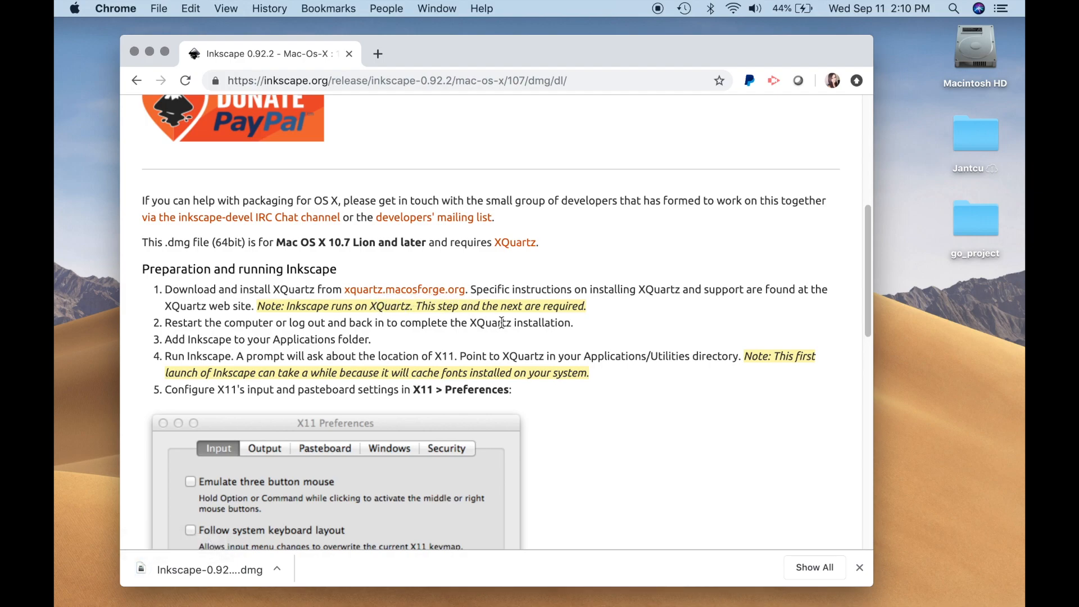
mouse_move(489, 302)
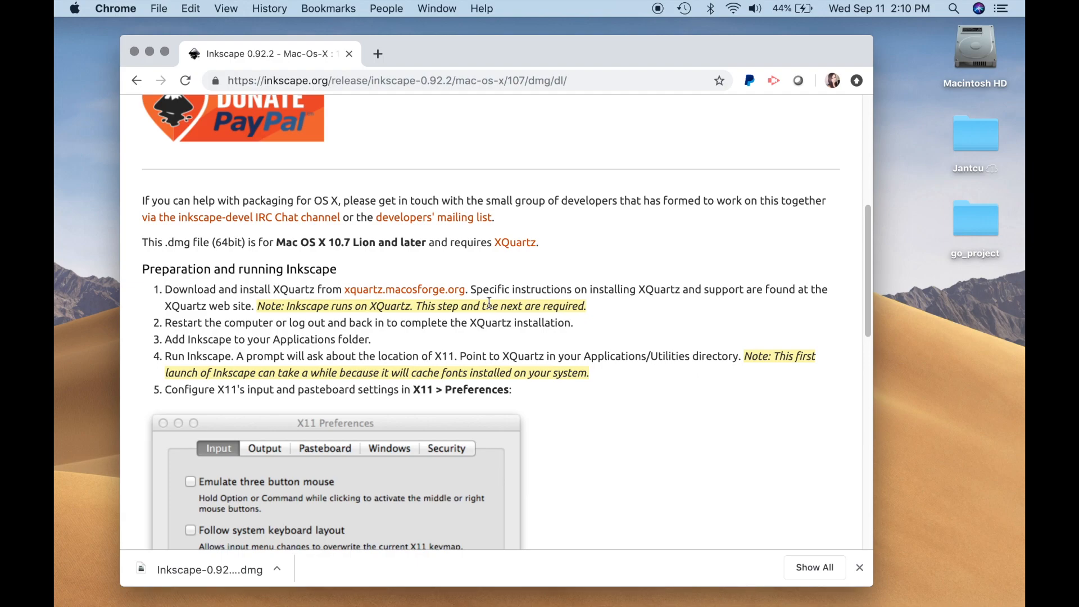
mouse_move(544, 370)
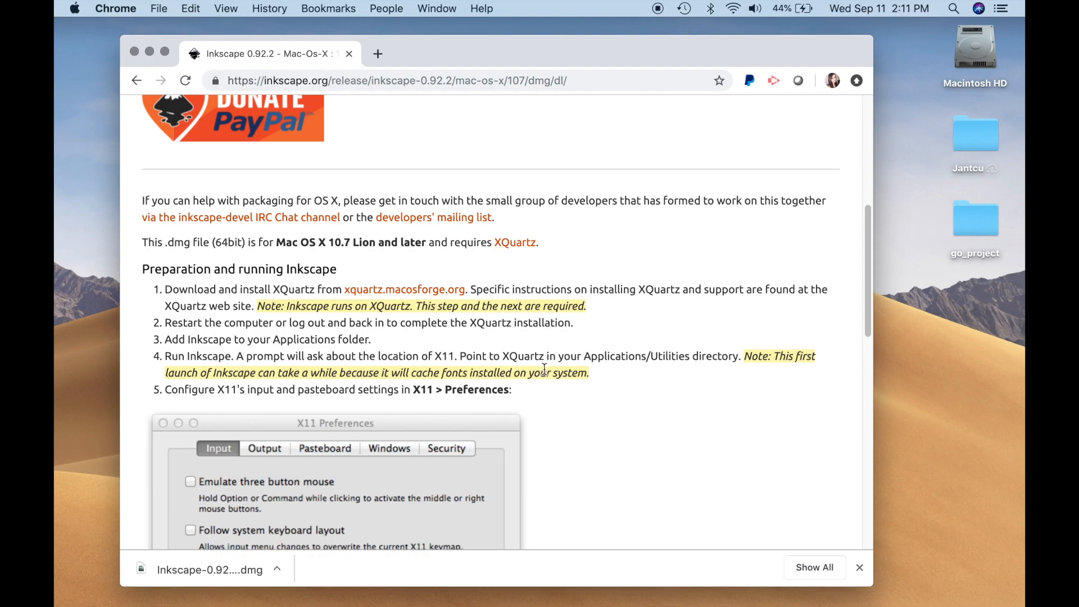
scroll(down, 3)
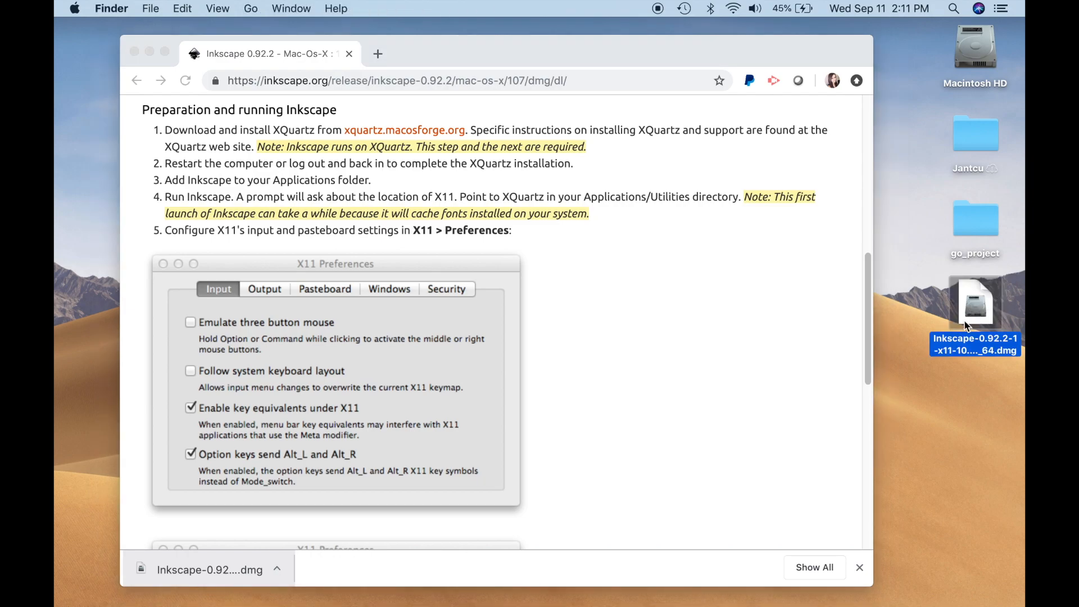
Step: Mount the Inkscape 0.92.2 disk image and replace the older Inkscape.app in Applications
double_click(974, 302)
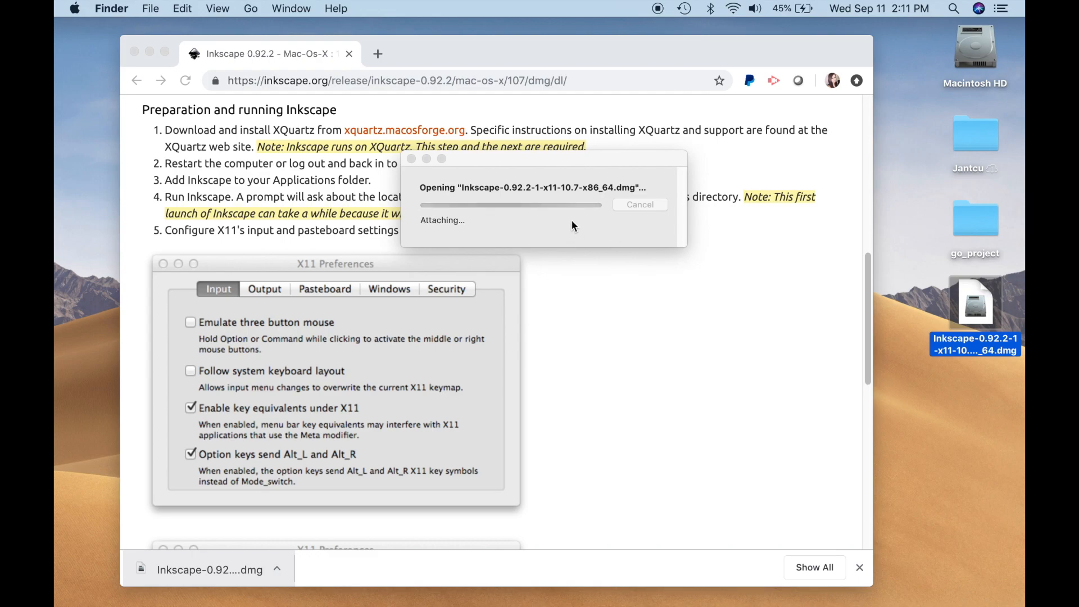
mouse_move(713, 299)
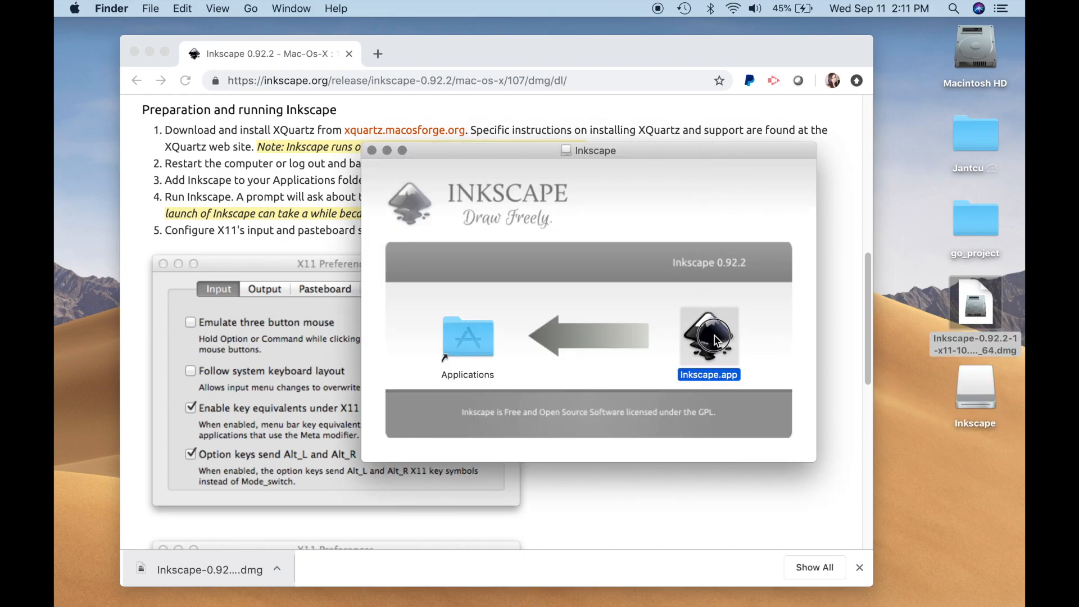
mouse_move(567, 302)
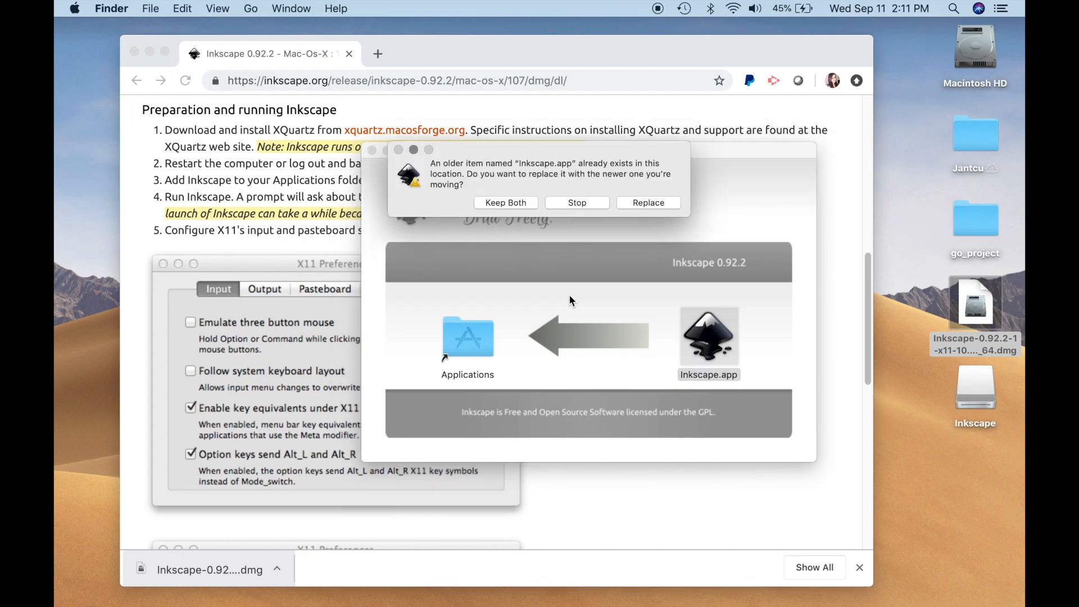
click(647, 203)
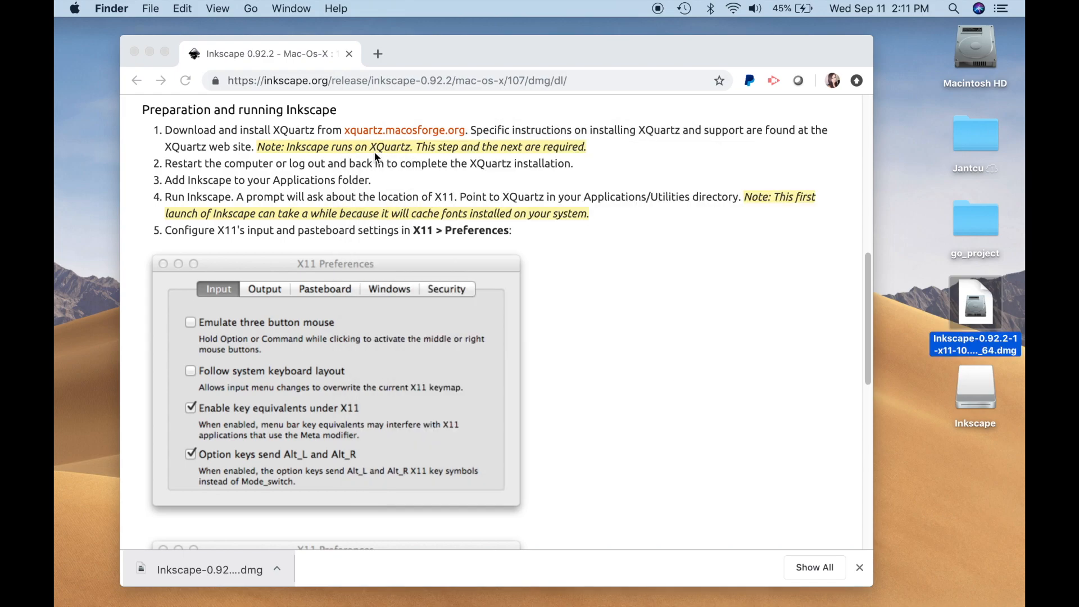
mouse_move(745, 588)
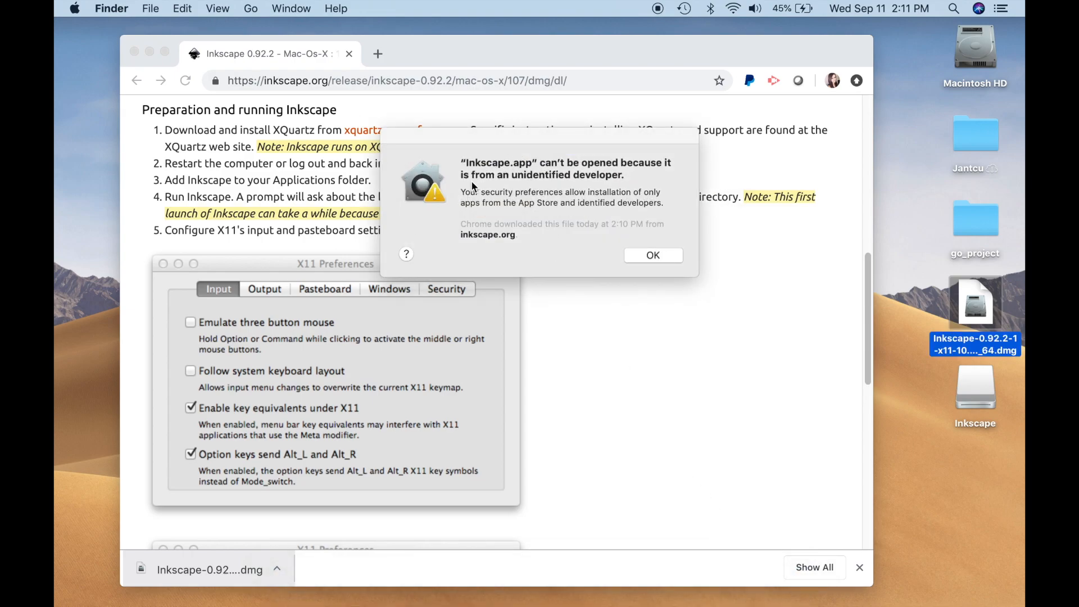
mouse_move(504, 221)
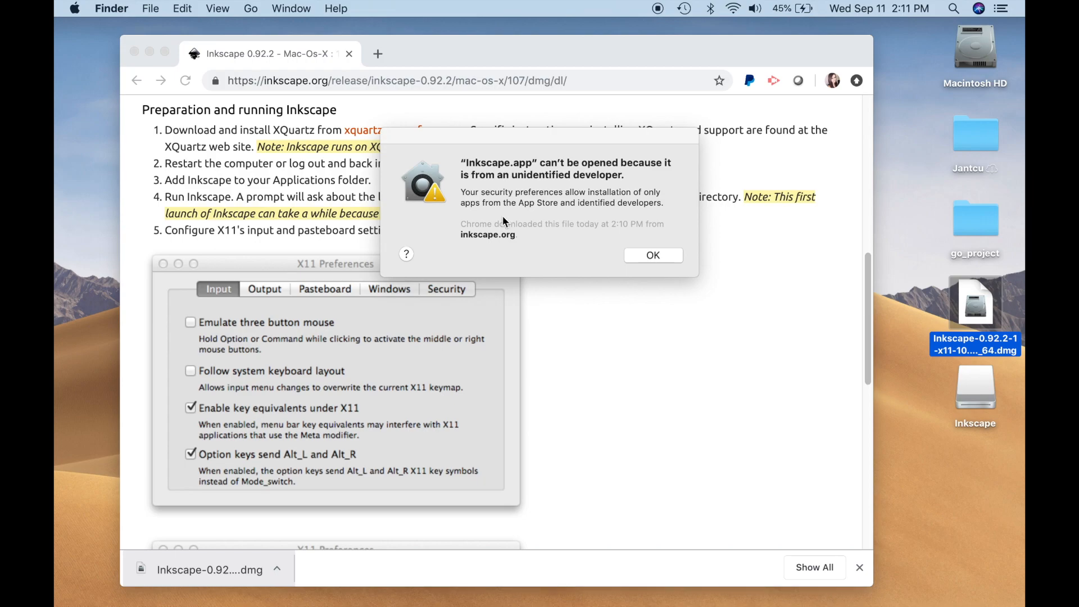
mouse_move(541, 239)
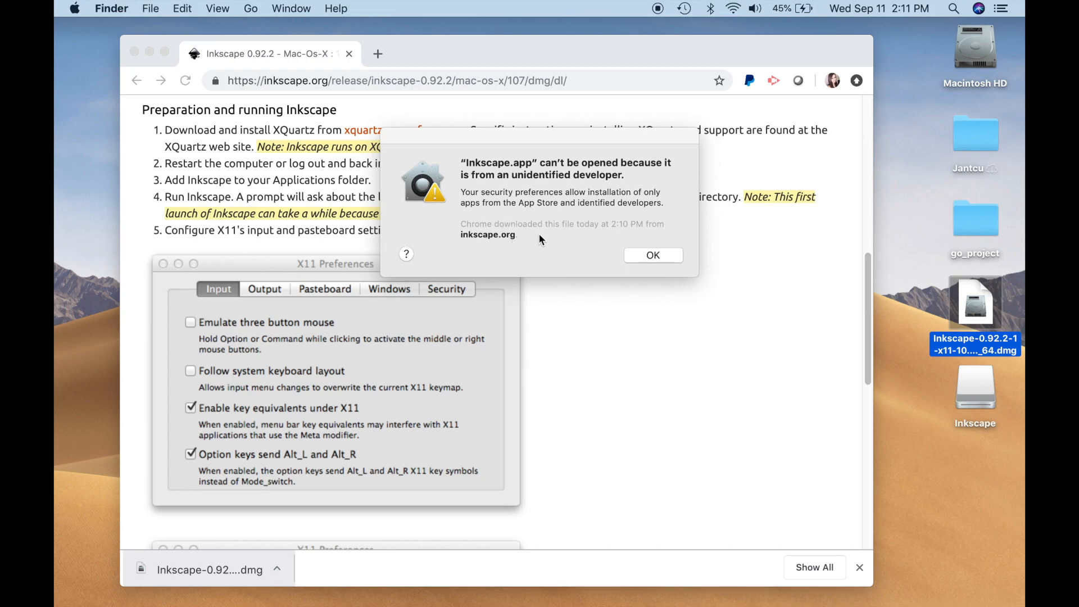
Step: Bring up Spotlight Search after the unidentified-developer warning blocks Inkscape
click(652, 255)
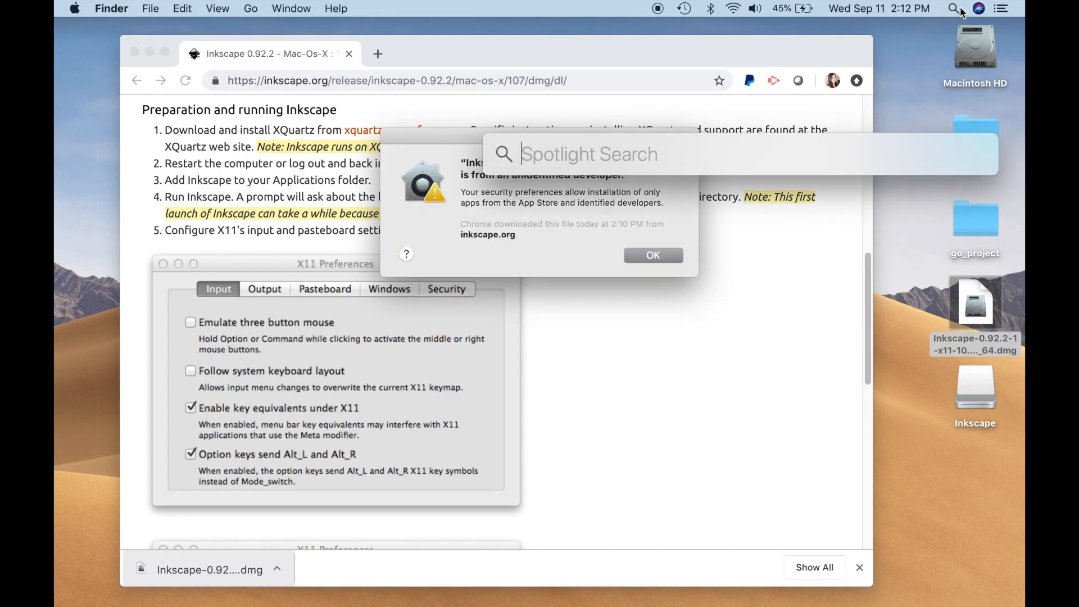
Step: In Security & Privacy, approve Inkscape with Open Anyway, unlock with the password, then relock
text(Security & Privacy)
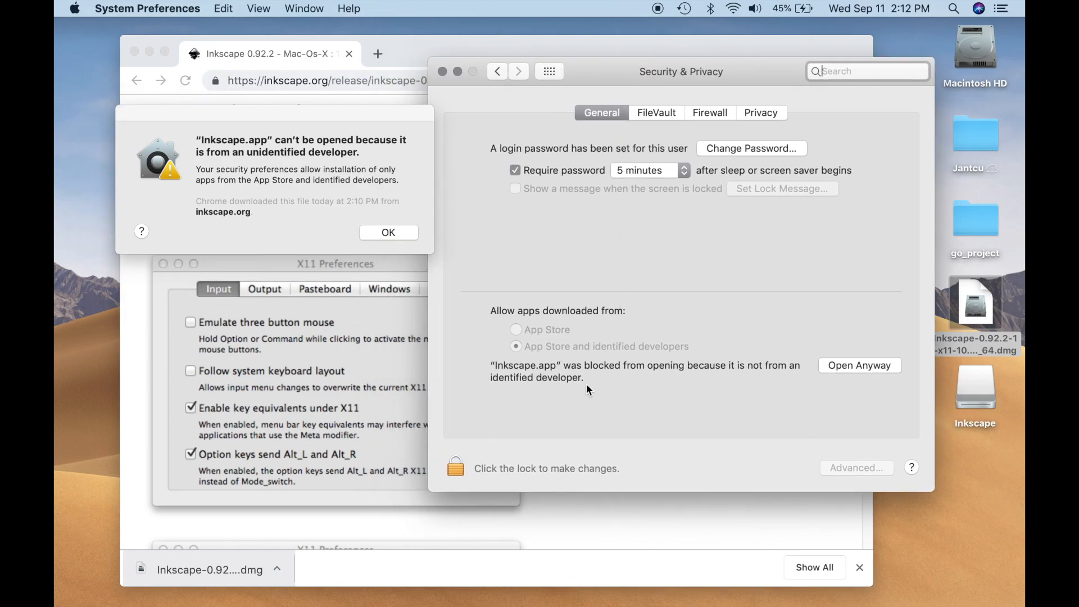
mouse_move(555, 381)
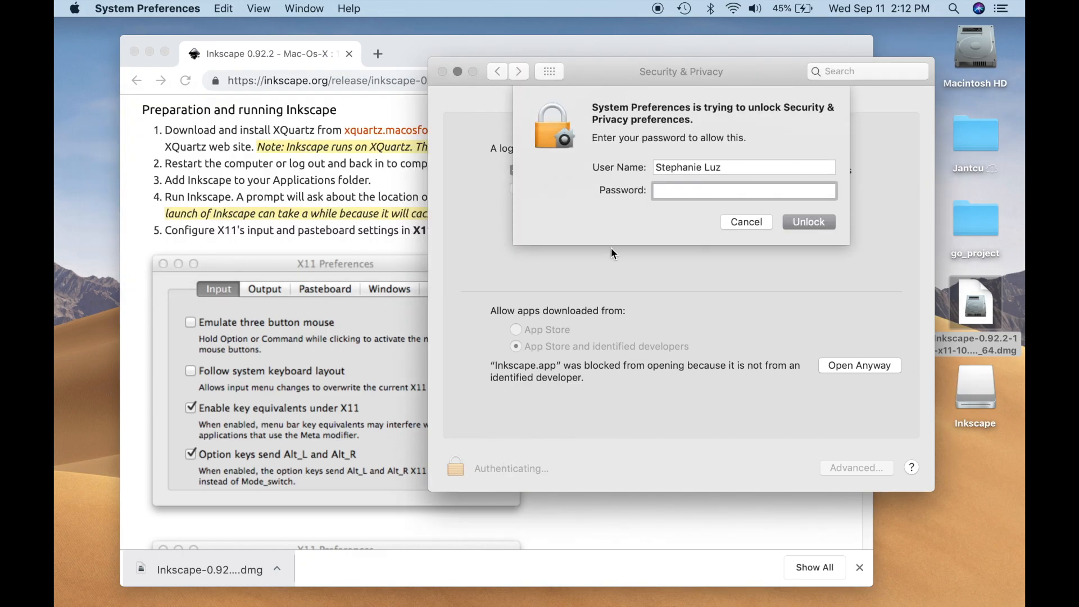
click(858, 365)
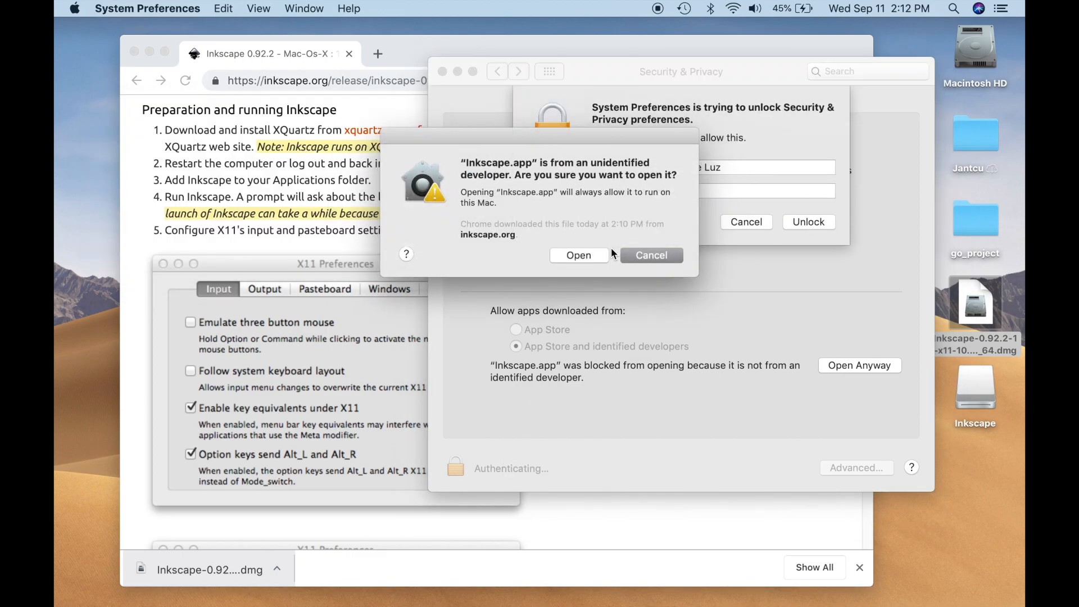
click(651, 255)
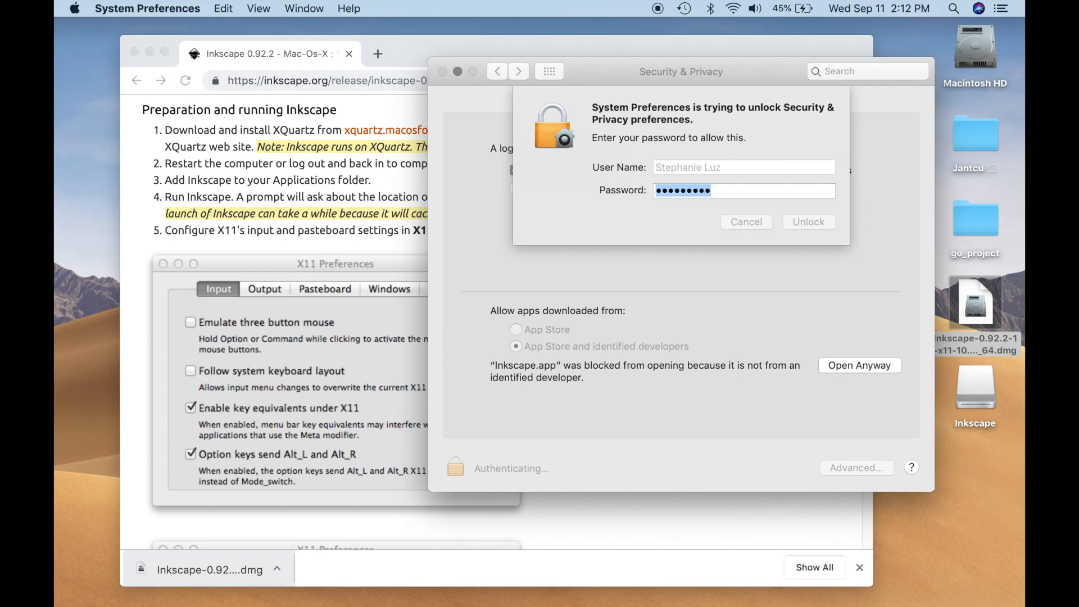
click(808, 222)
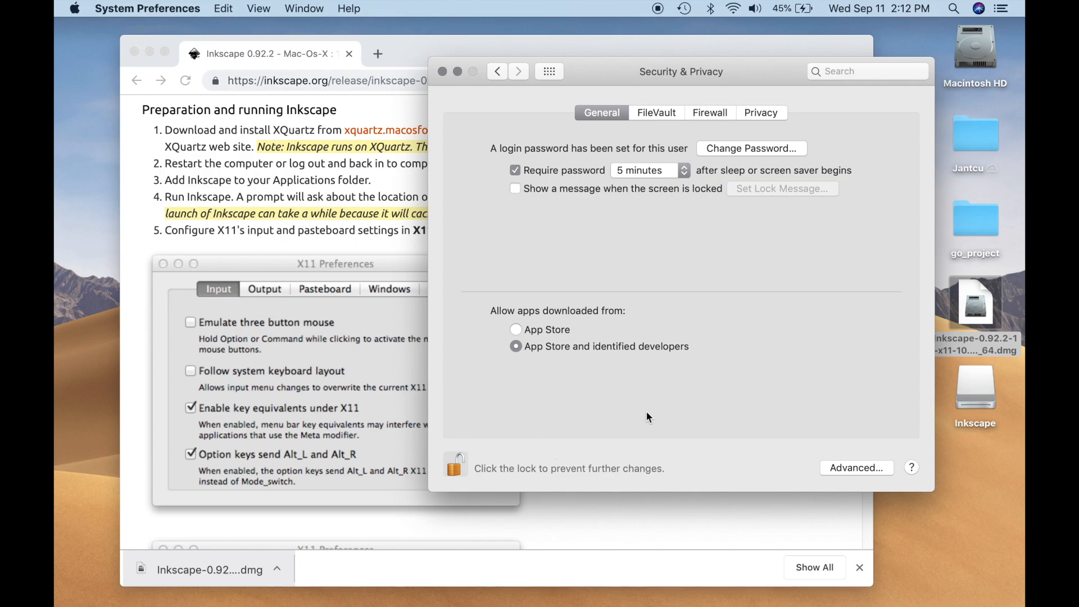
click(455, 467)
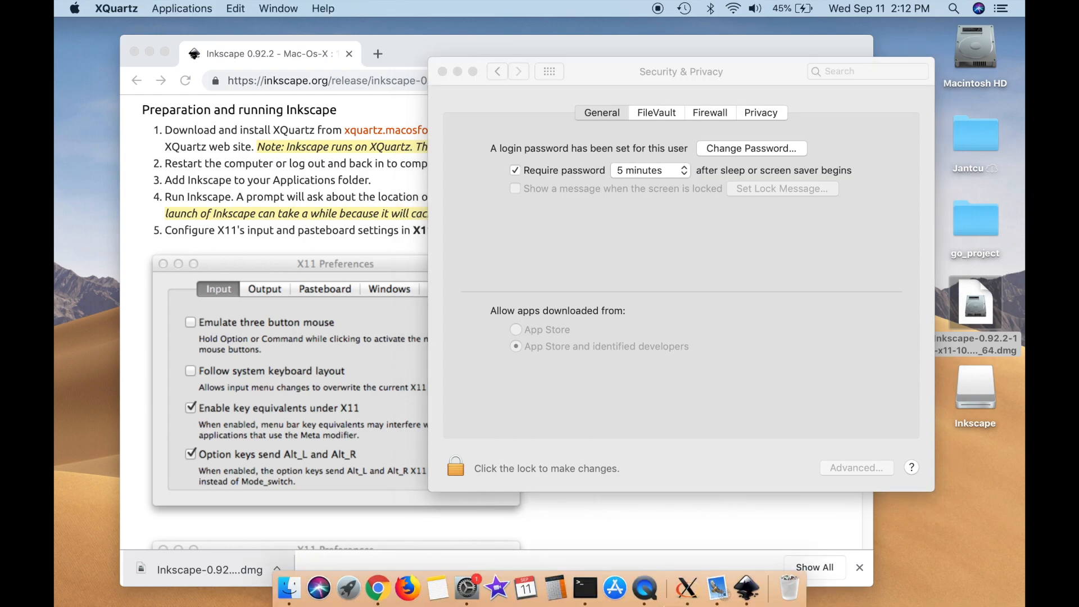
mouse_move(746, 588)
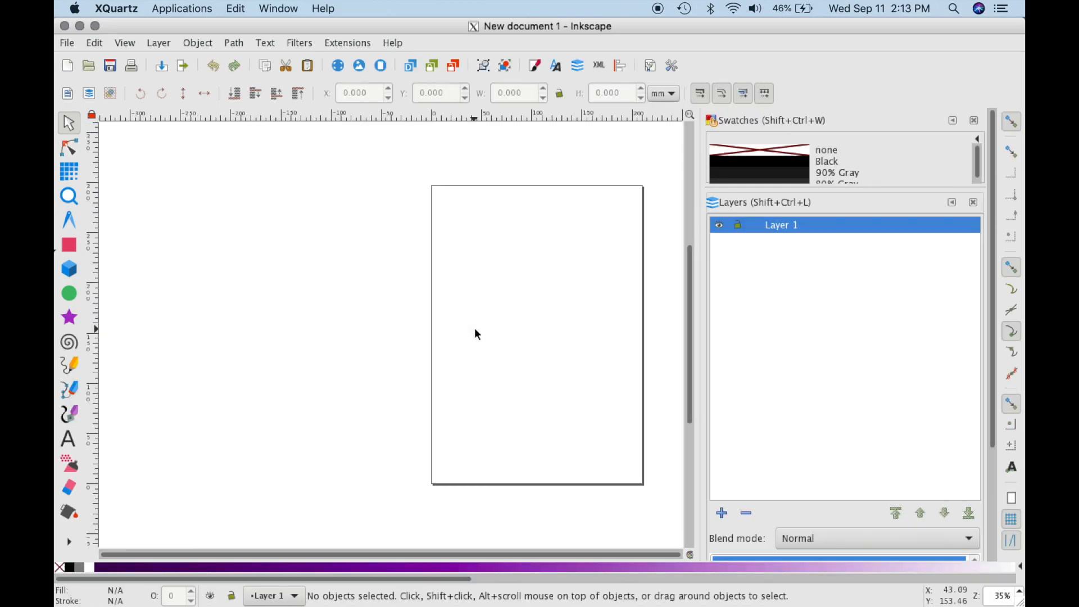
Step: View Help > About Inkscape to confirm version 0.92.2, then dismiss the splash
click(66, 43)
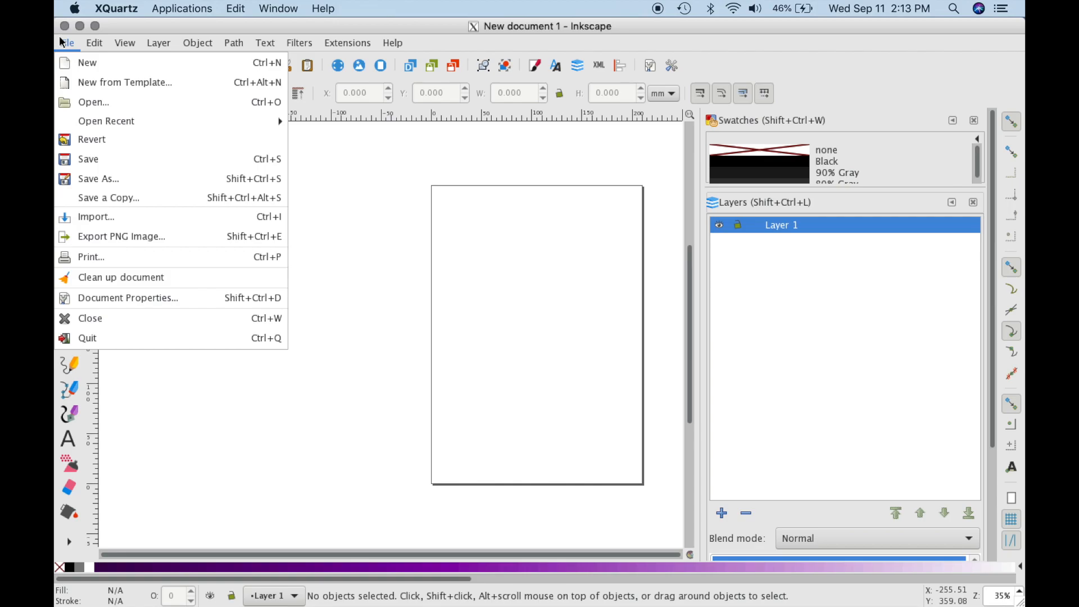
click(392, 43)
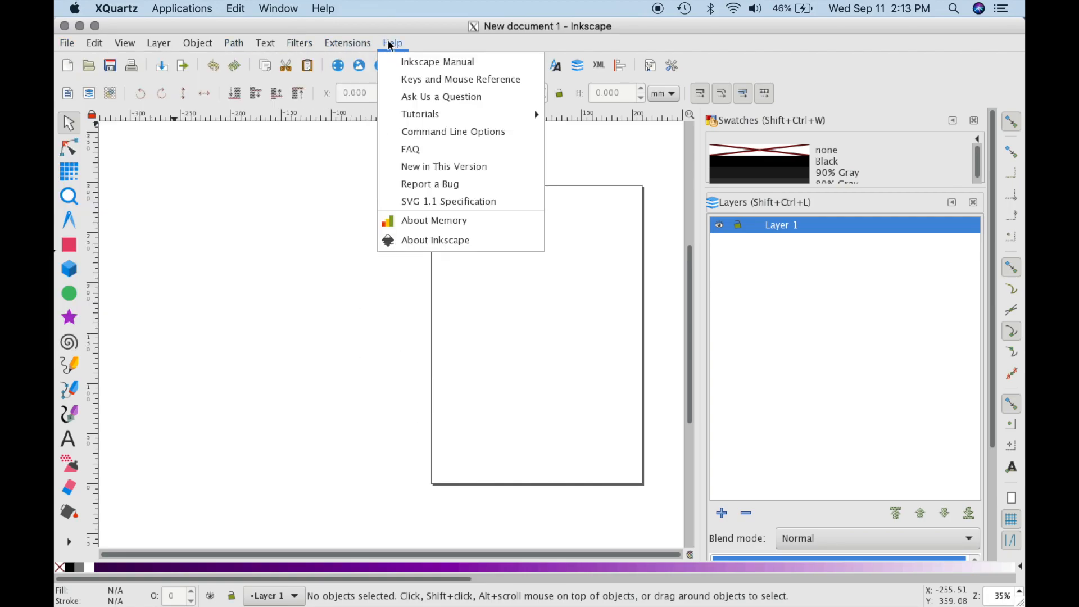
mouse_move(441, 183)
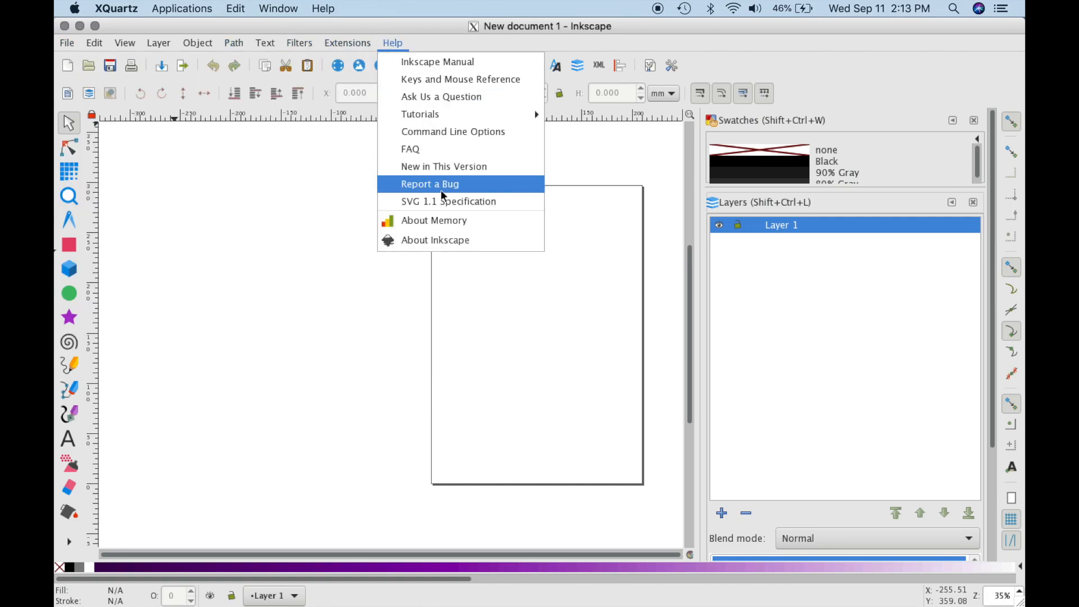
click(435, 240)
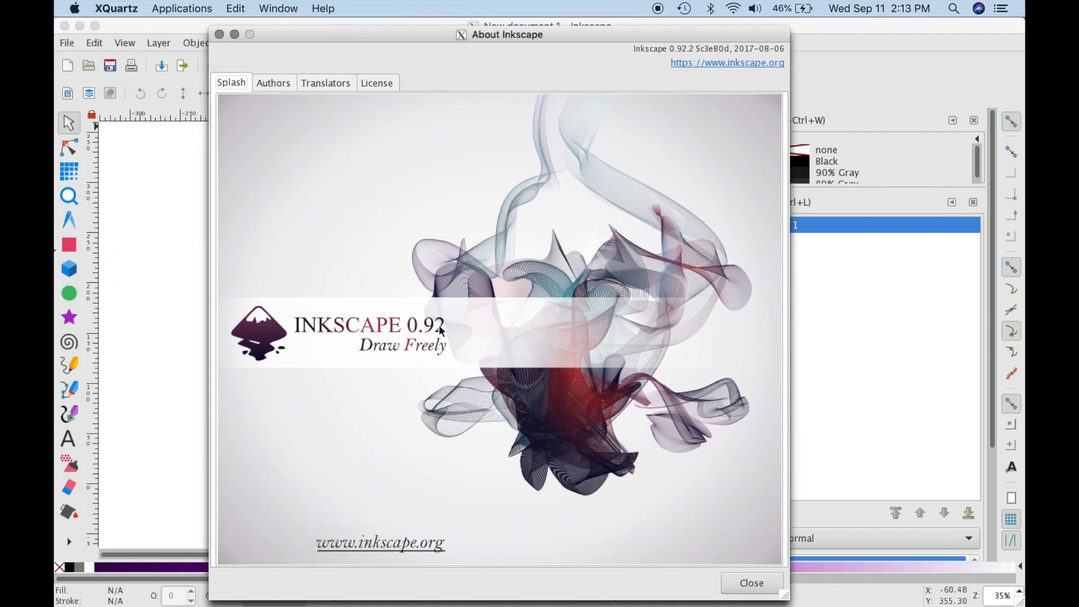
mouse_move(451, 340)
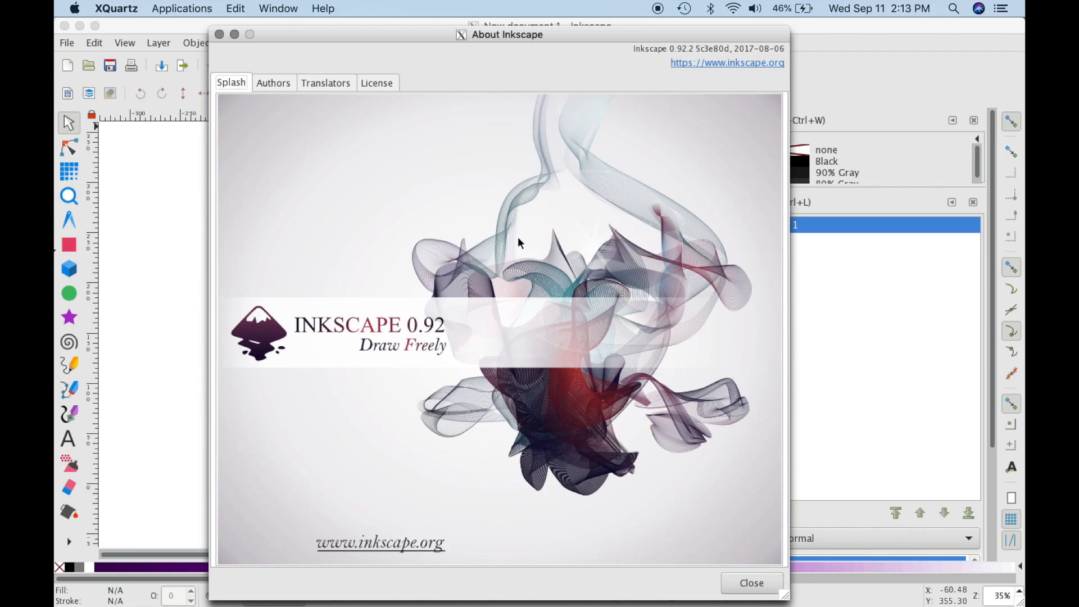
click(750, 584)
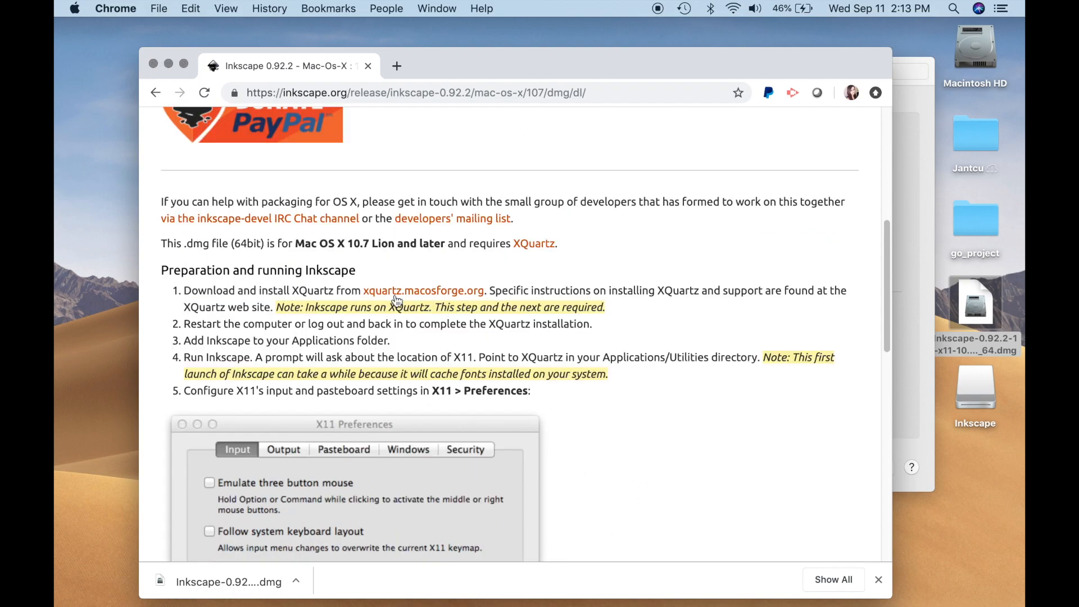
mouse_move(424, 290)
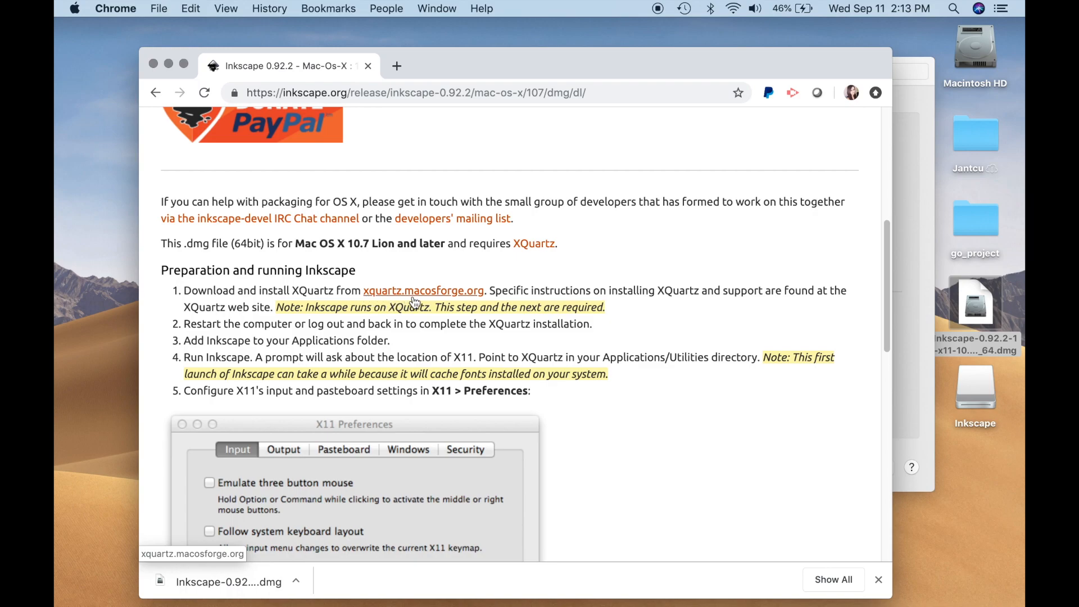
Step: Follow the xquartz.macosforge.org link in step 1 of the preparation instructions
click(424, 290)
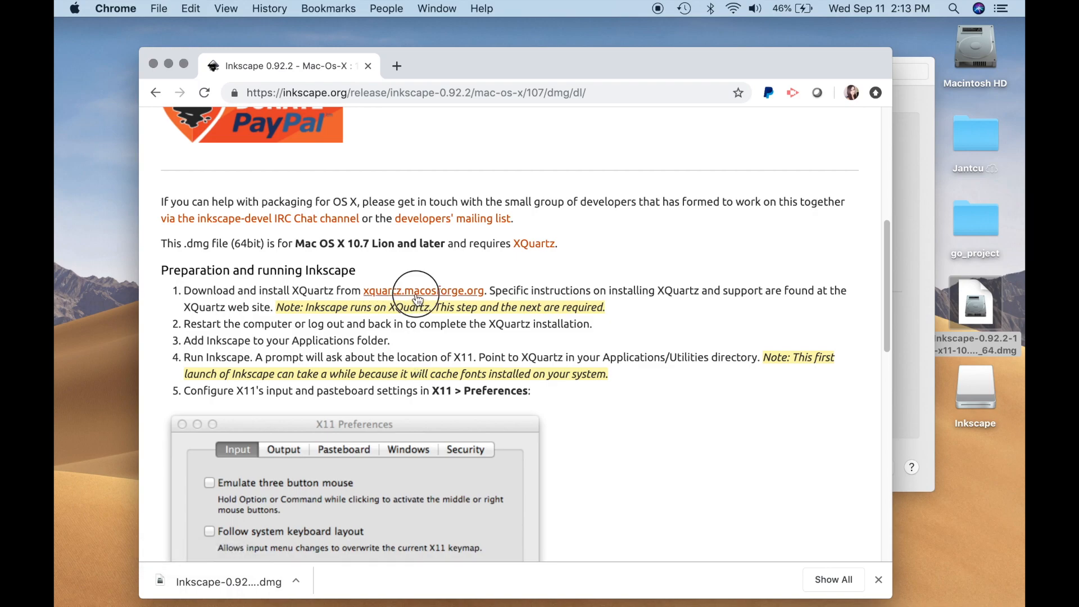
click(422, 290)
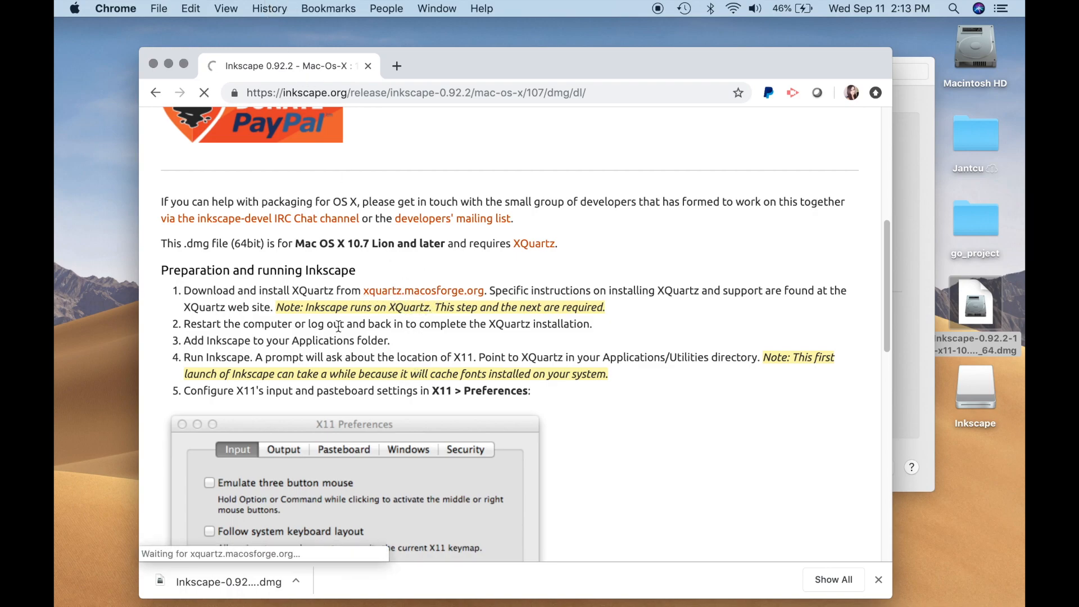
scroll(down, 3)
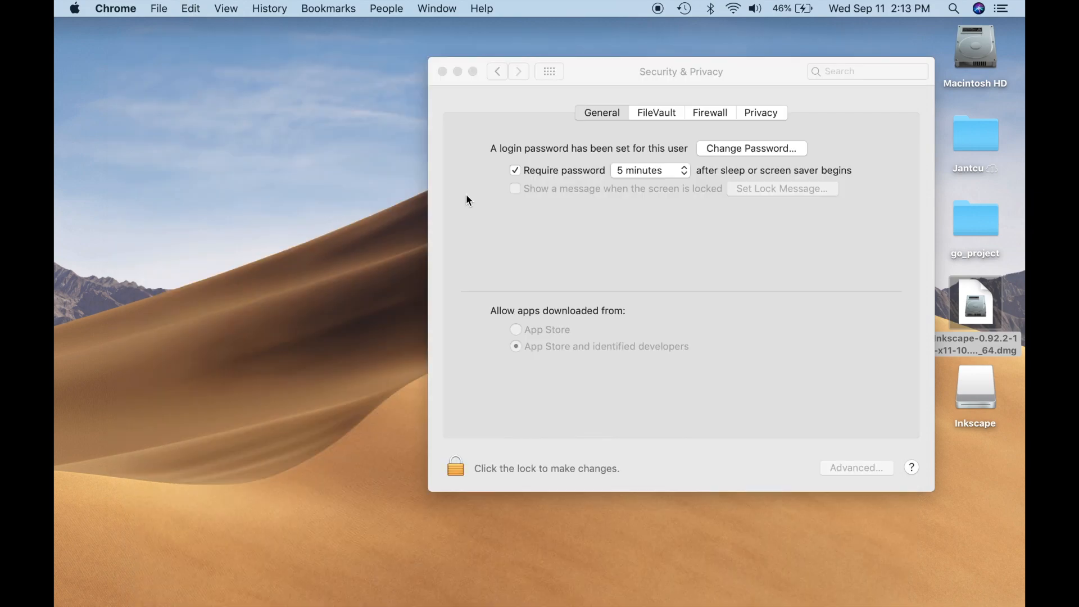
mouse_move(647, 72)
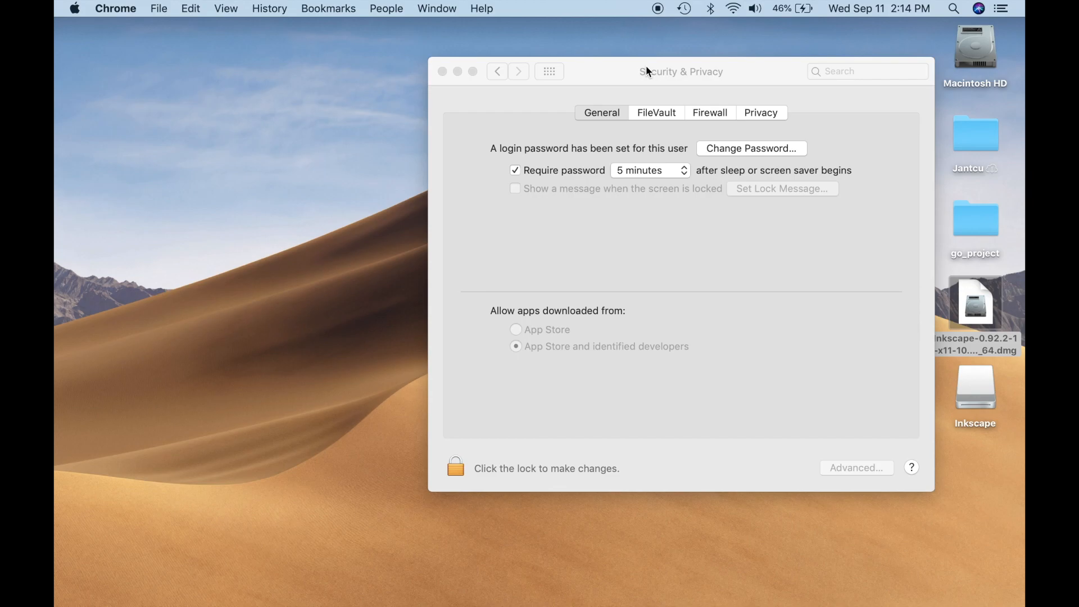
mouse_move(648, 68)
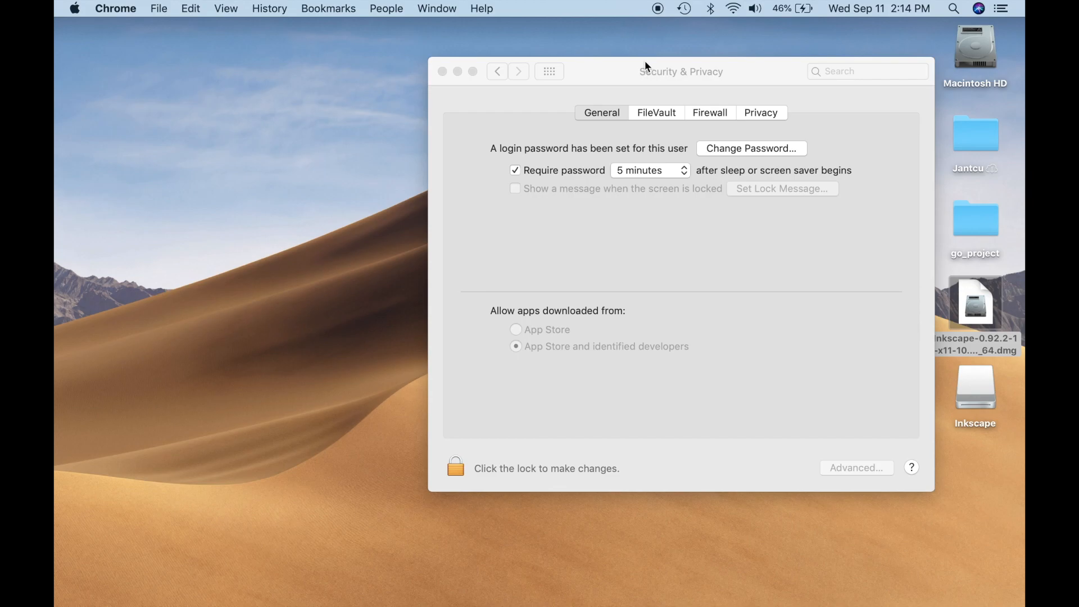